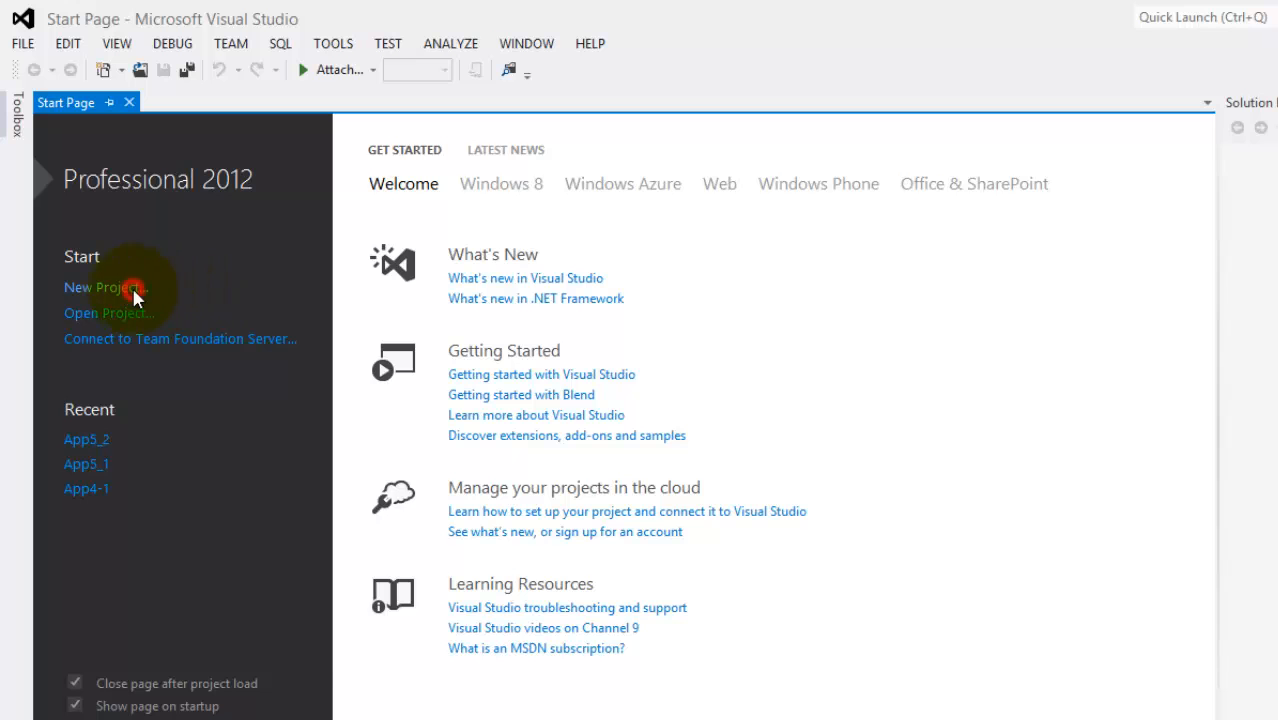
- Create a Visual C# Windows Phone App project named App6_1 targeting Windows Phone OS 8.0
left_click(104, 288)
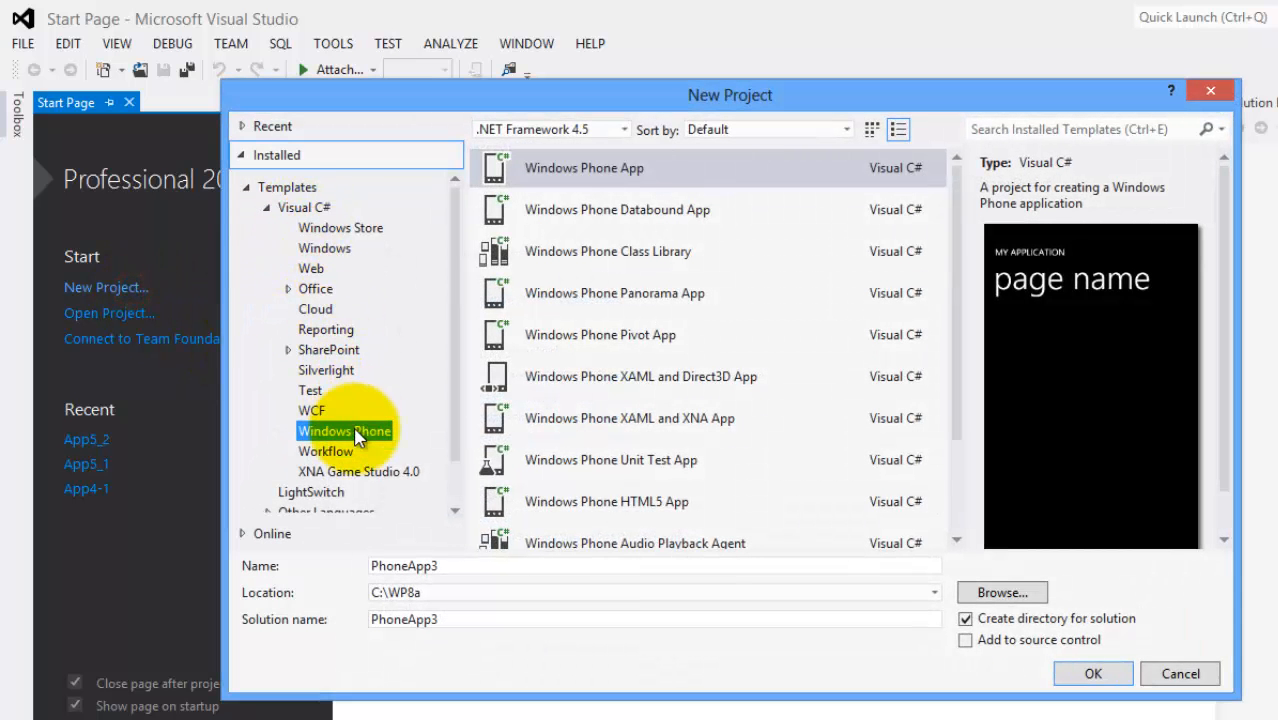
mouse_move(420, 566)
type("App6_1")
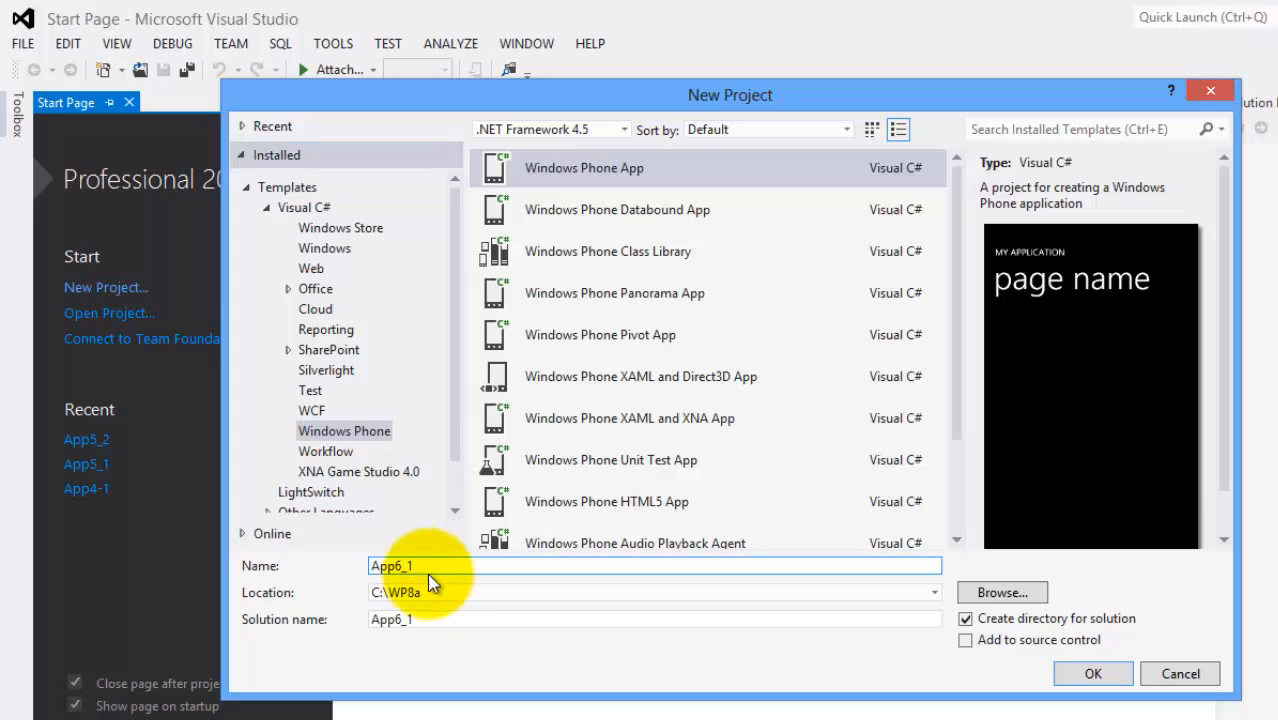
left_click(436, 592)
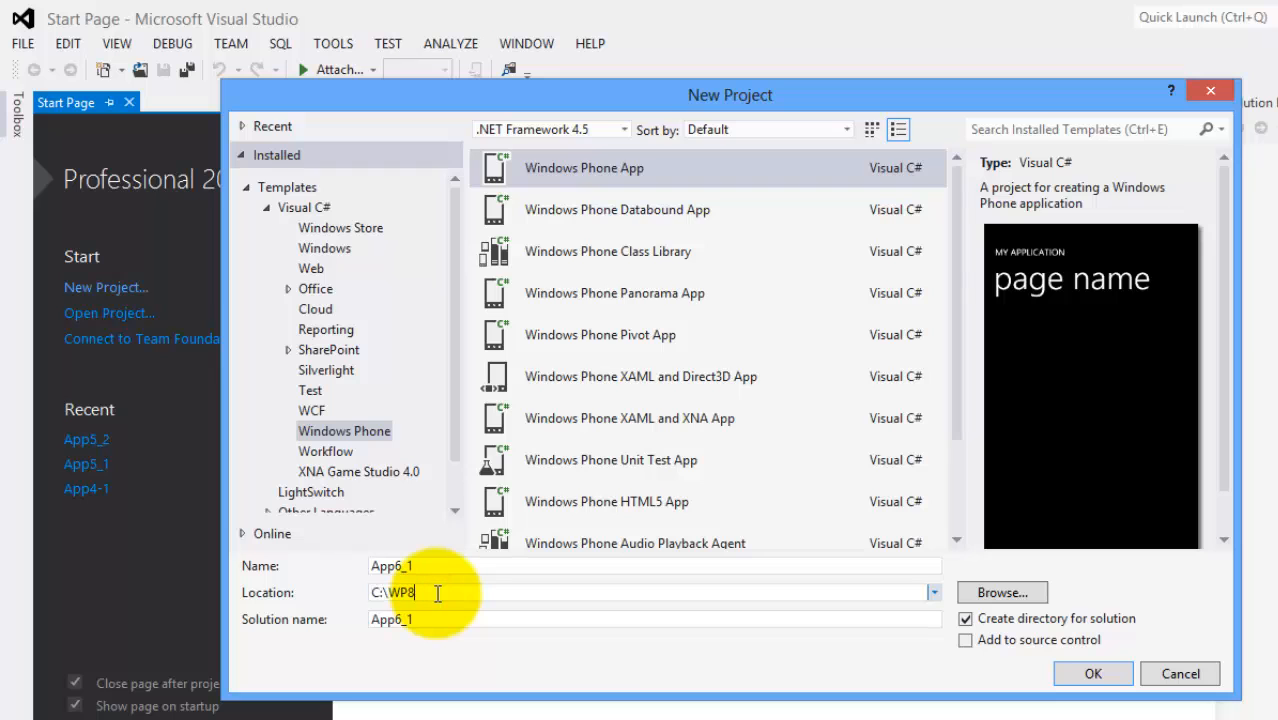
left_click(1092, 672)
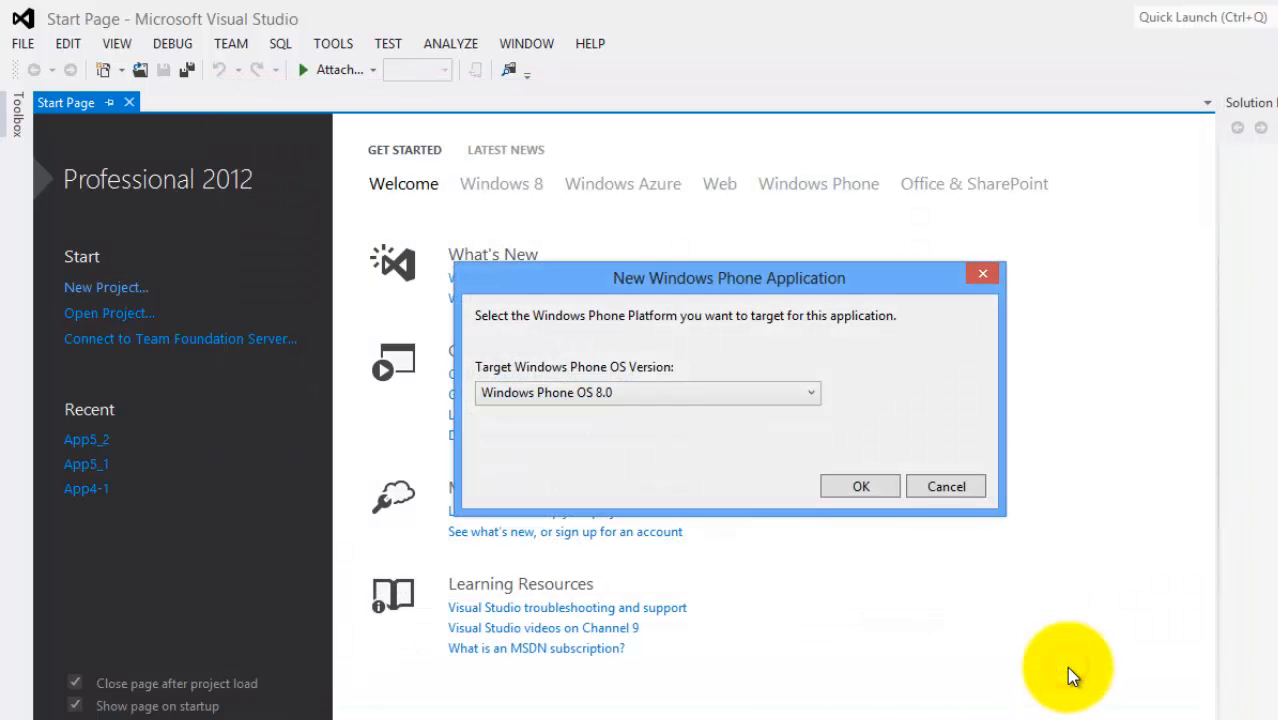
mouse_move(860, 486)
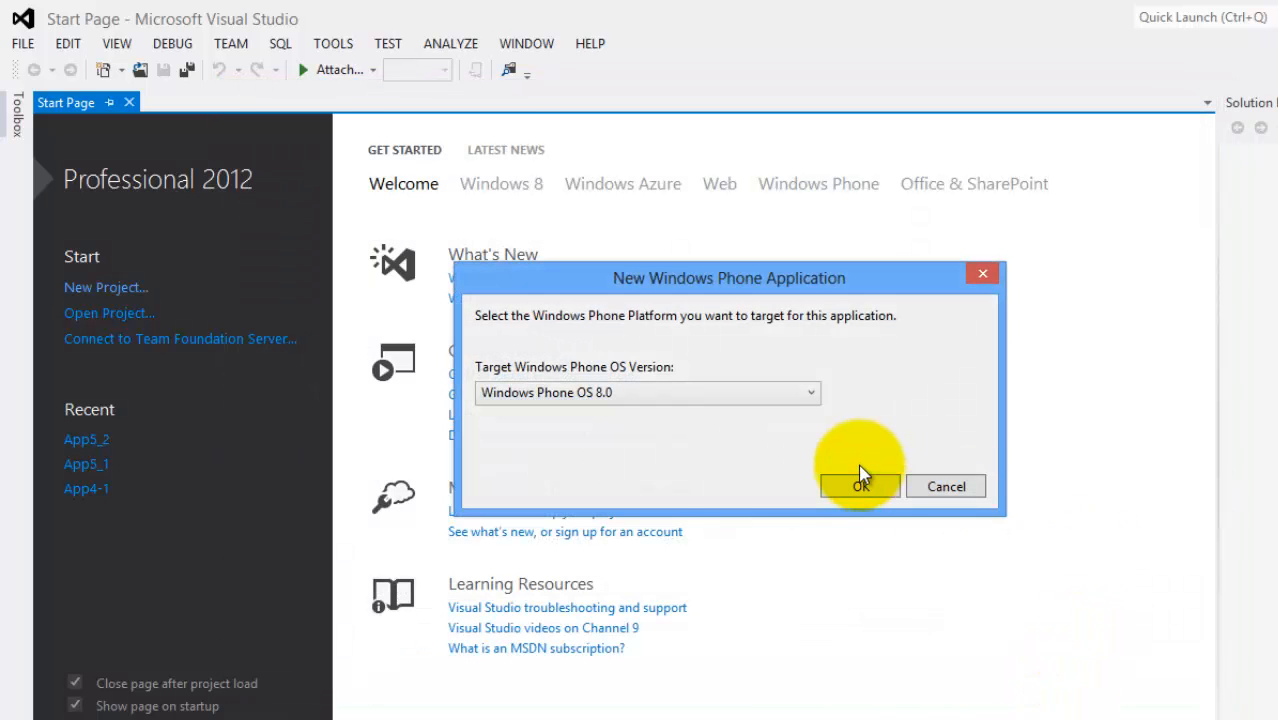
left_click(860, 486)
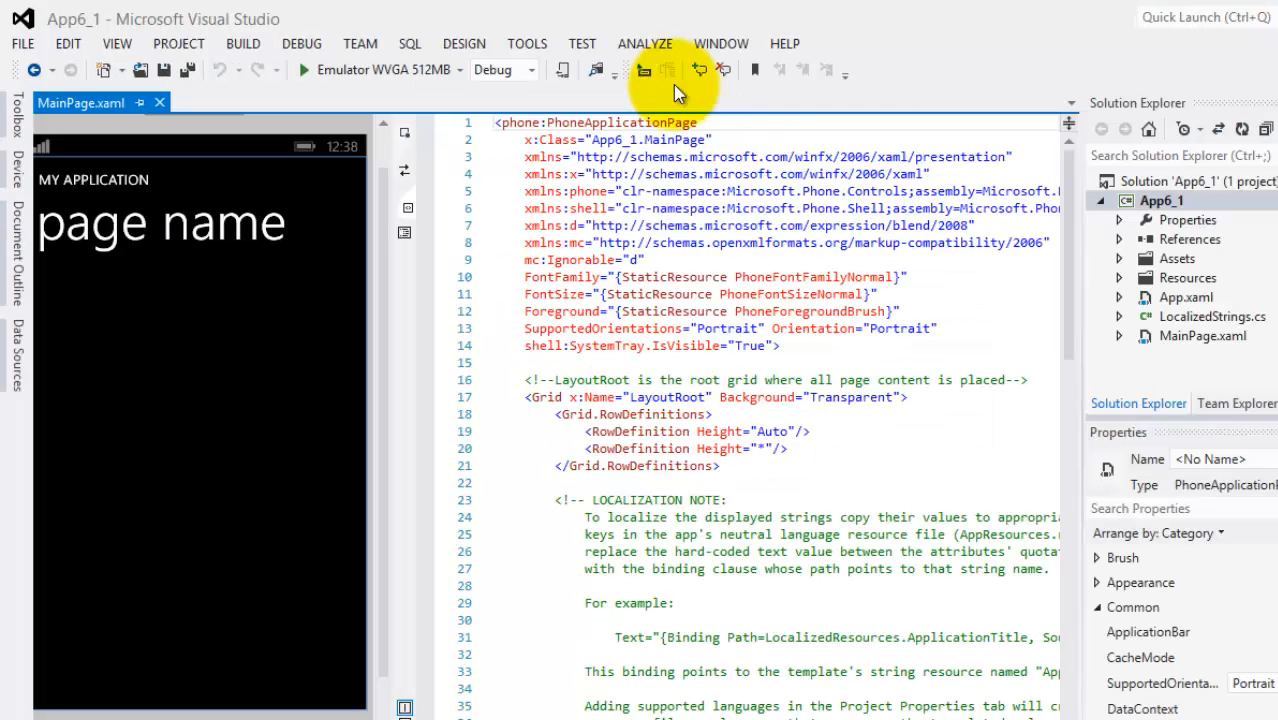
left_click(548, 396)
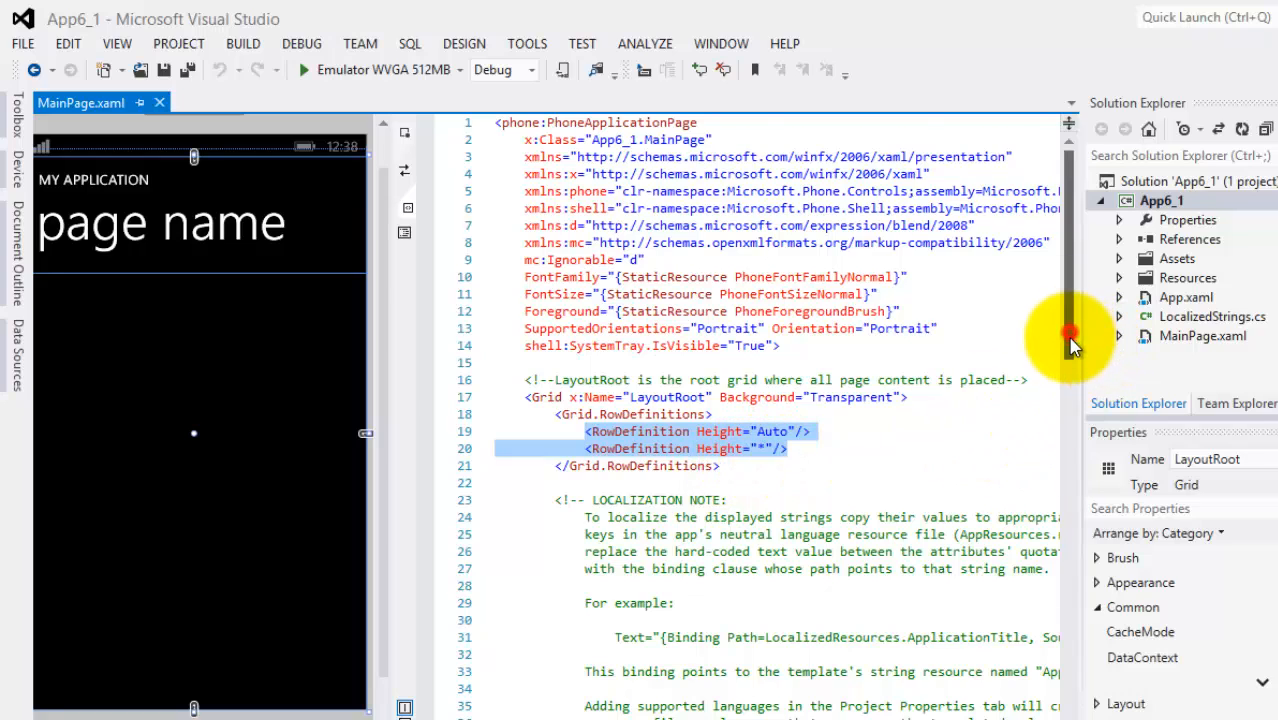
scroll("down", 3)
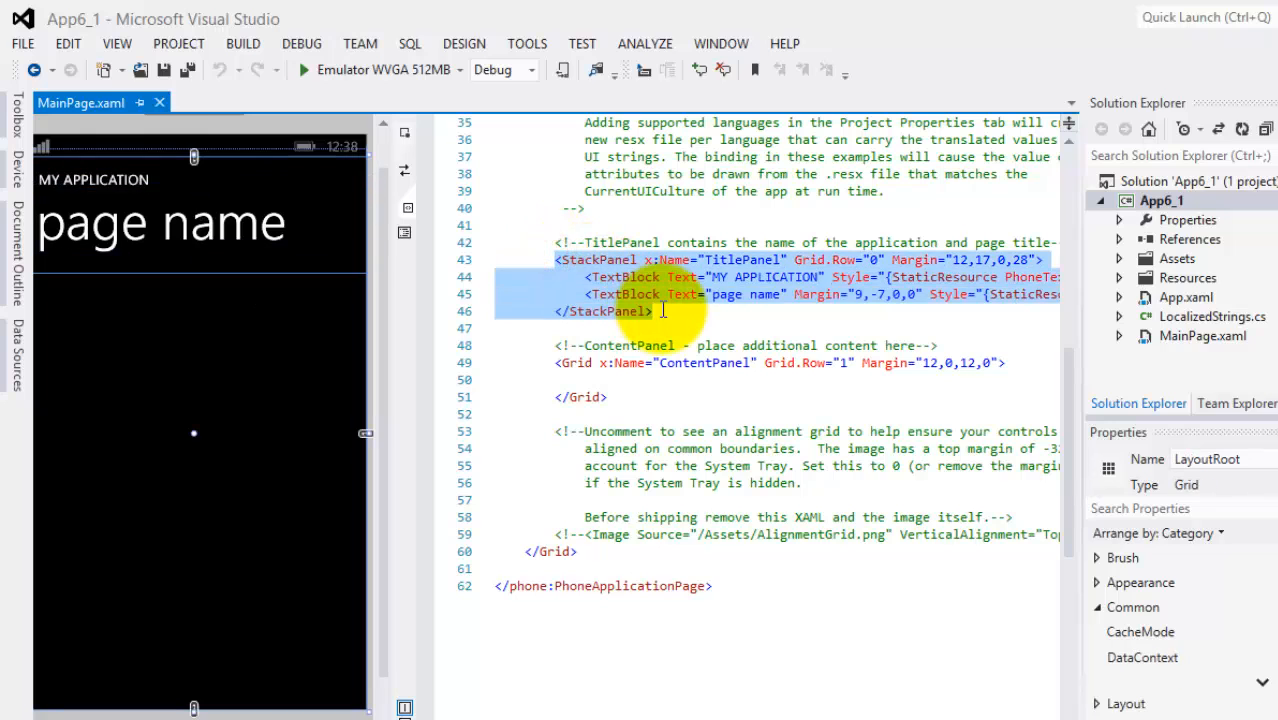
left_click(742, 260)
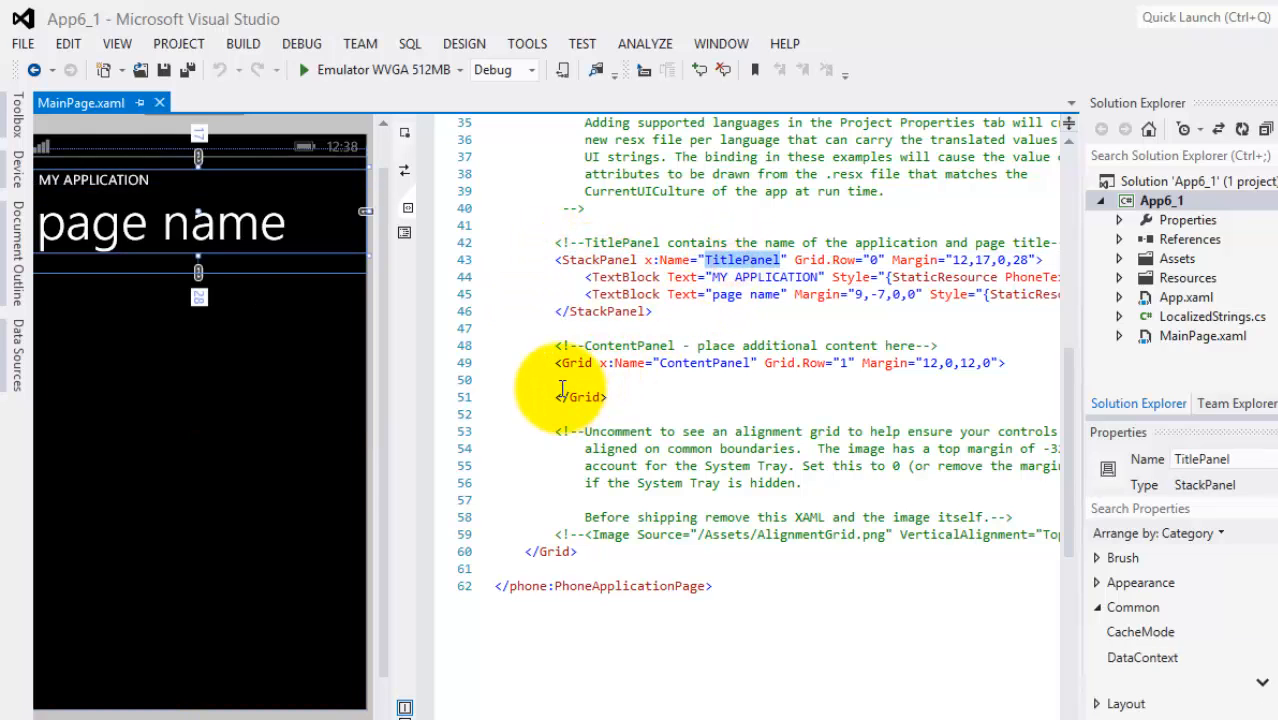
left_click(702, 362)
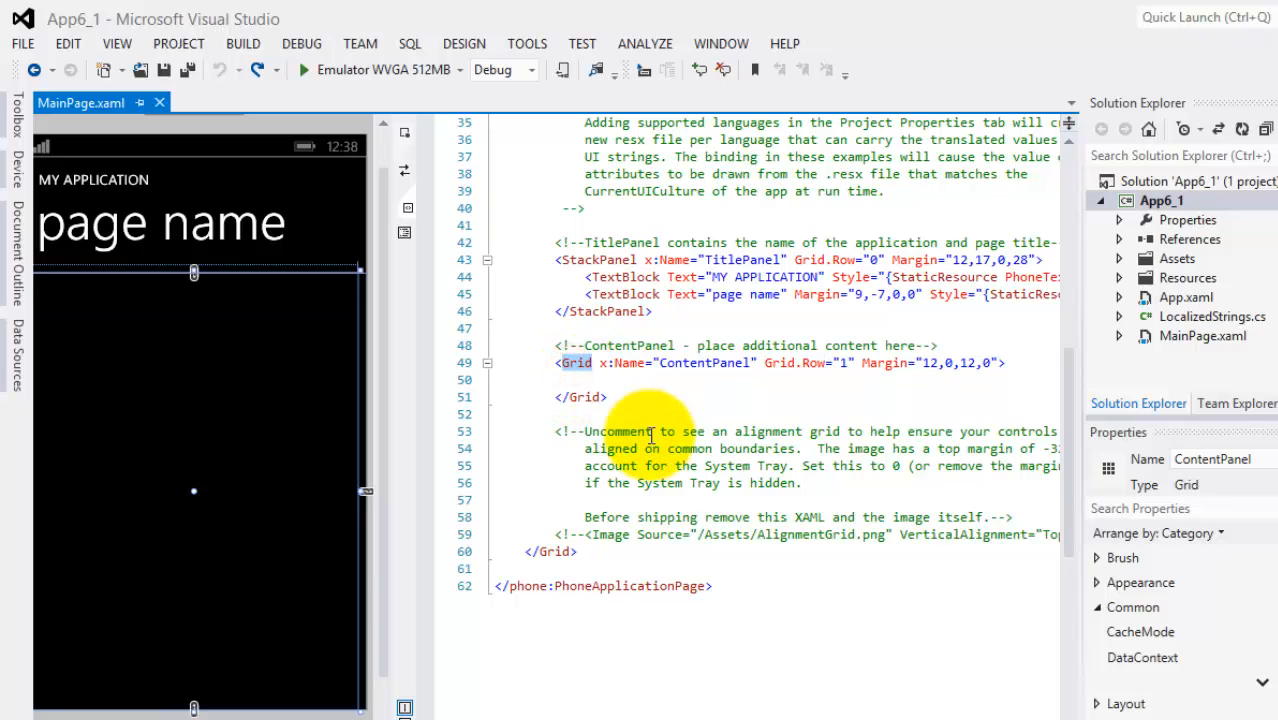
- Make ContentPanel a StackPanel and add <Rectangle Fill="Red" Width="100" Height="100" Margin="10"/>
type("StackPanel")
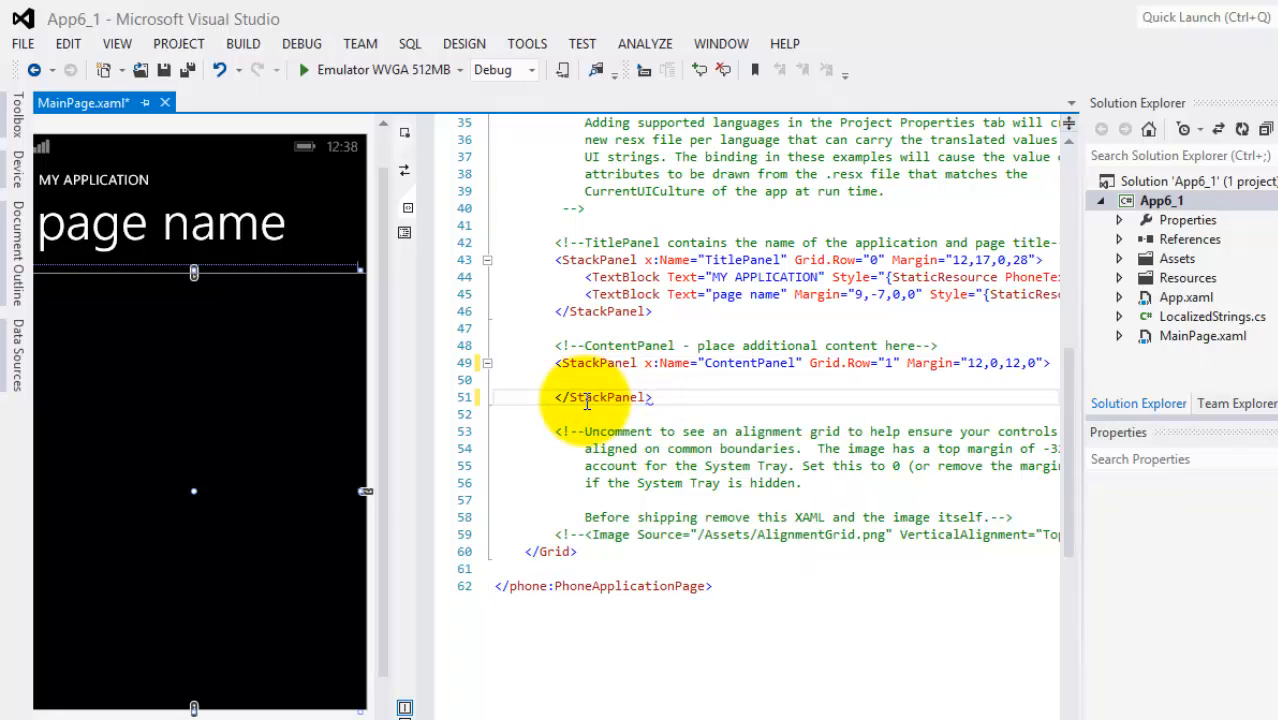
left_click(596, 362)
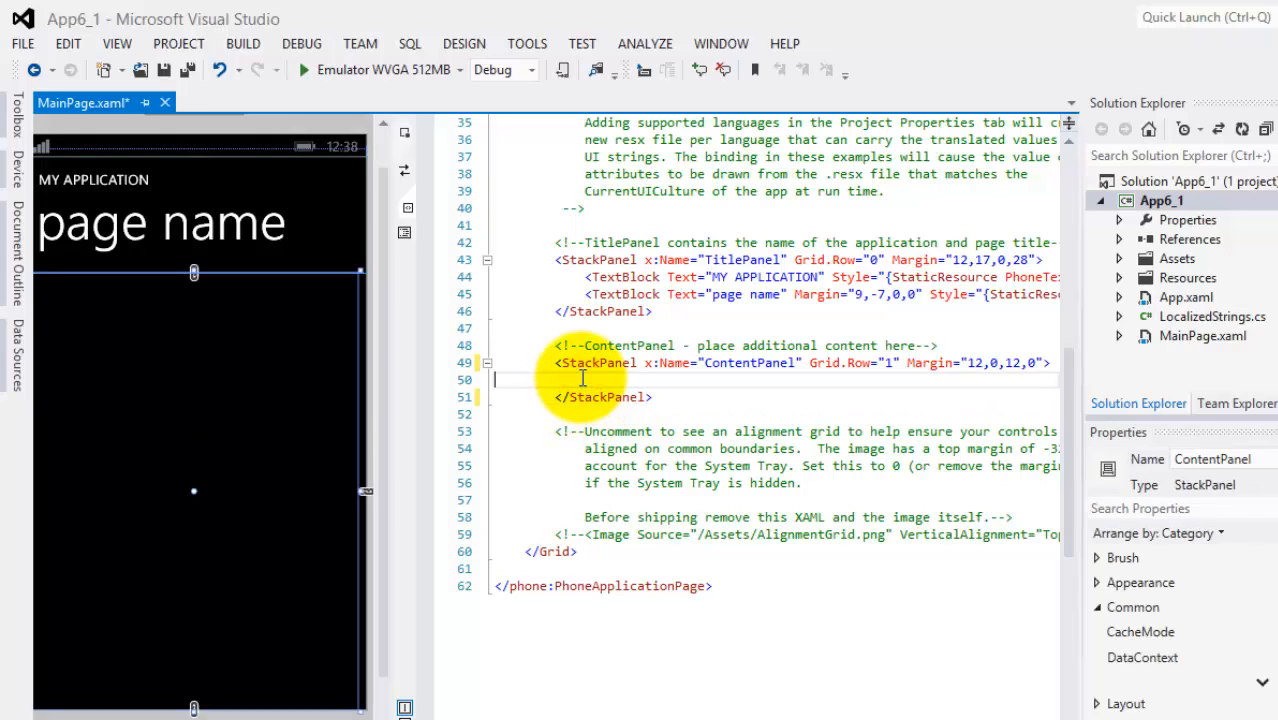
type("<Rectangle")
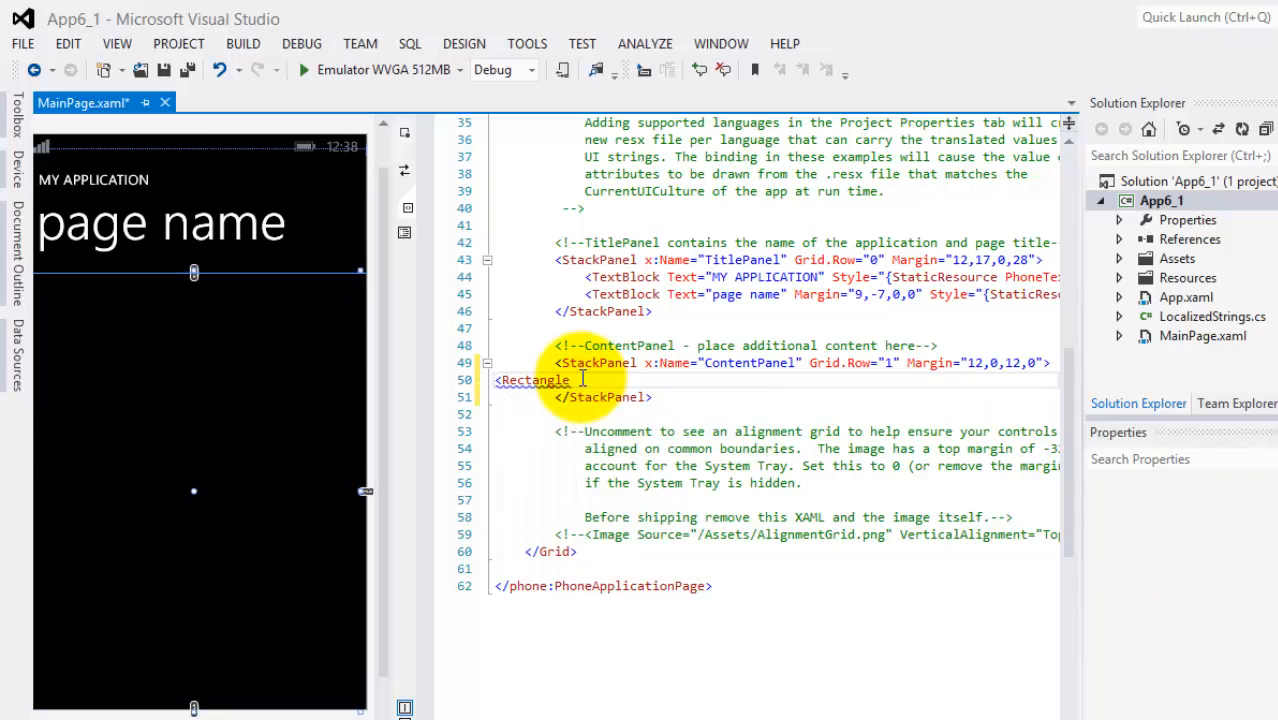
type("fill")
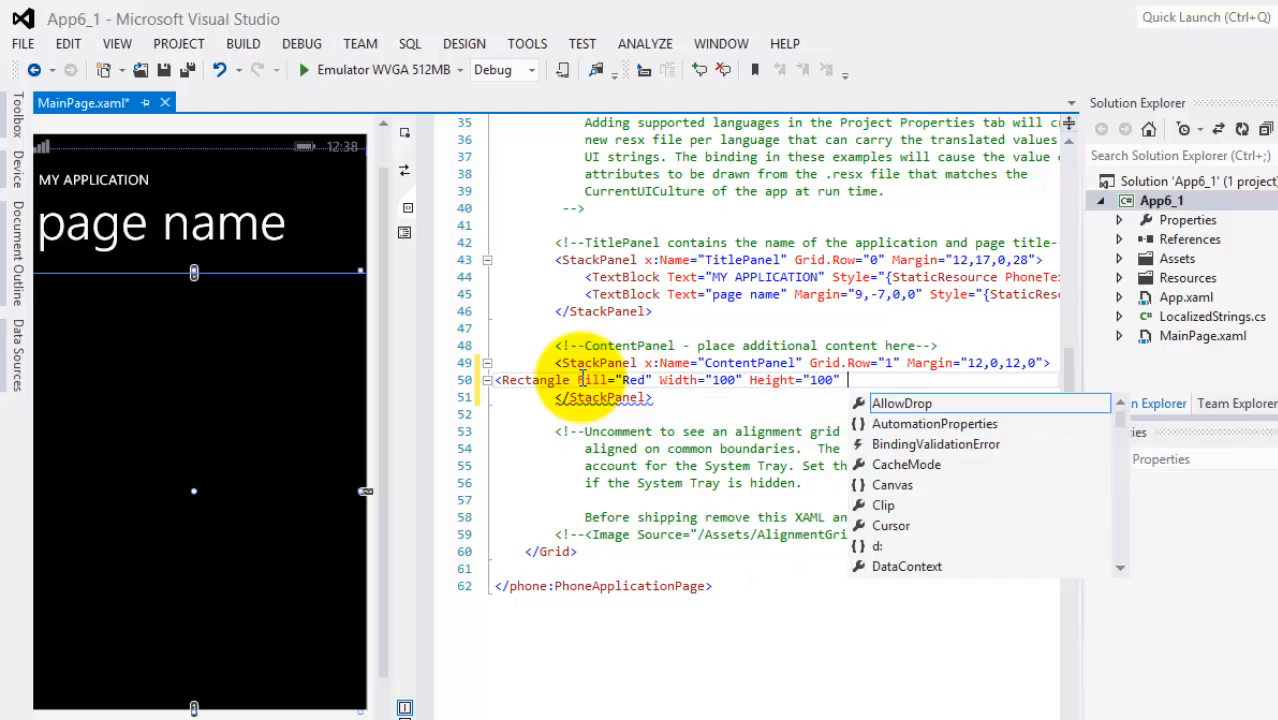
type("ma")
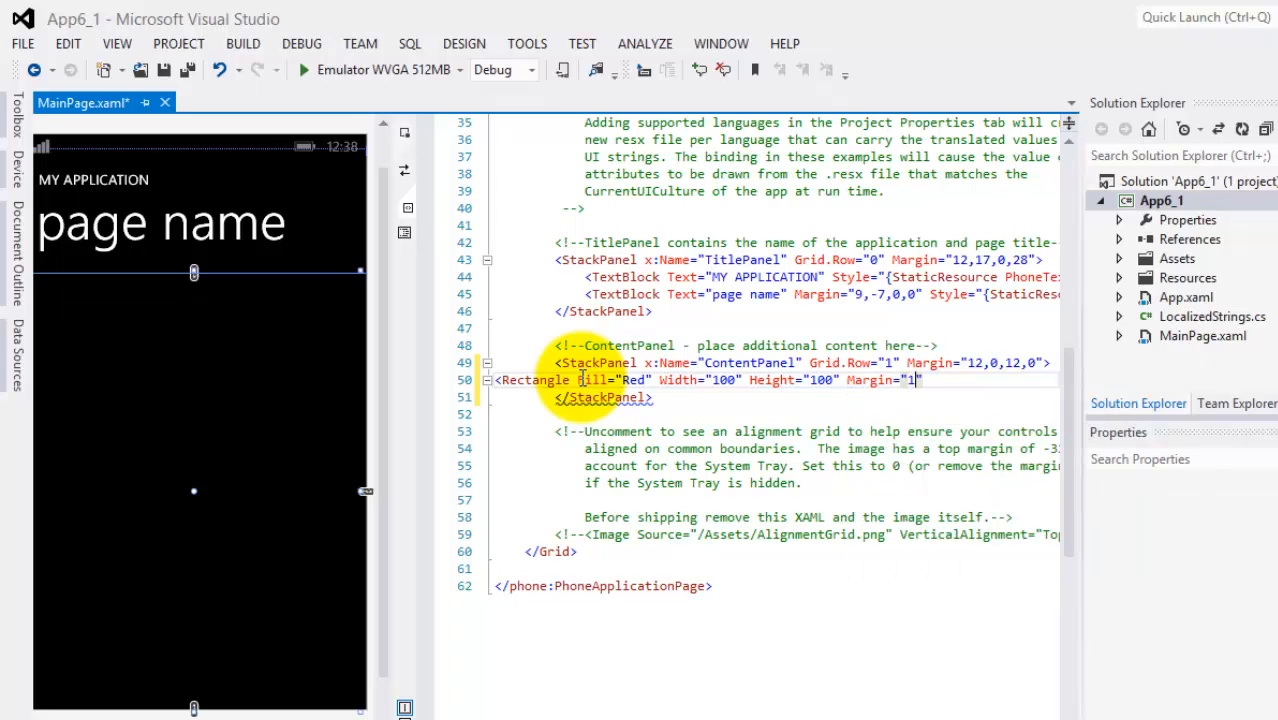
type("0")
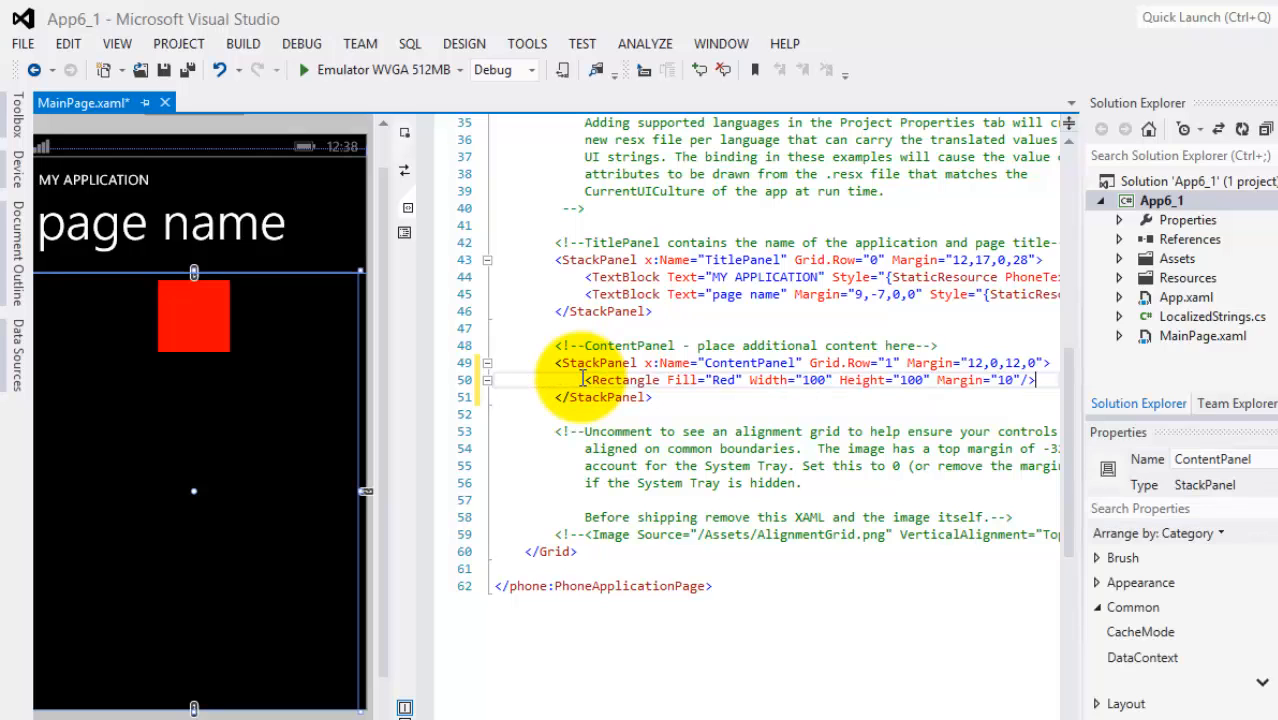
key("Return")
type("<Rectangle Fill=\"")
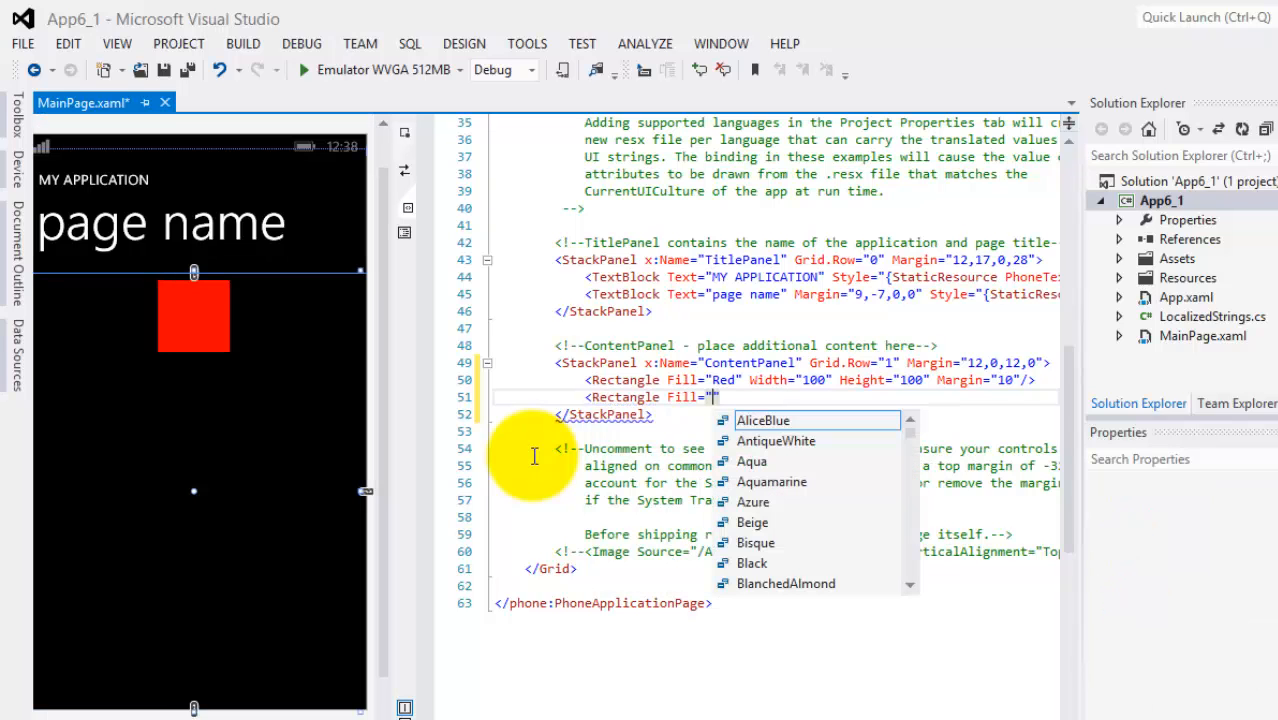
- Add a second rectangle with Fill="Green", Width and Height 100, Margin 10
type("Green\"")
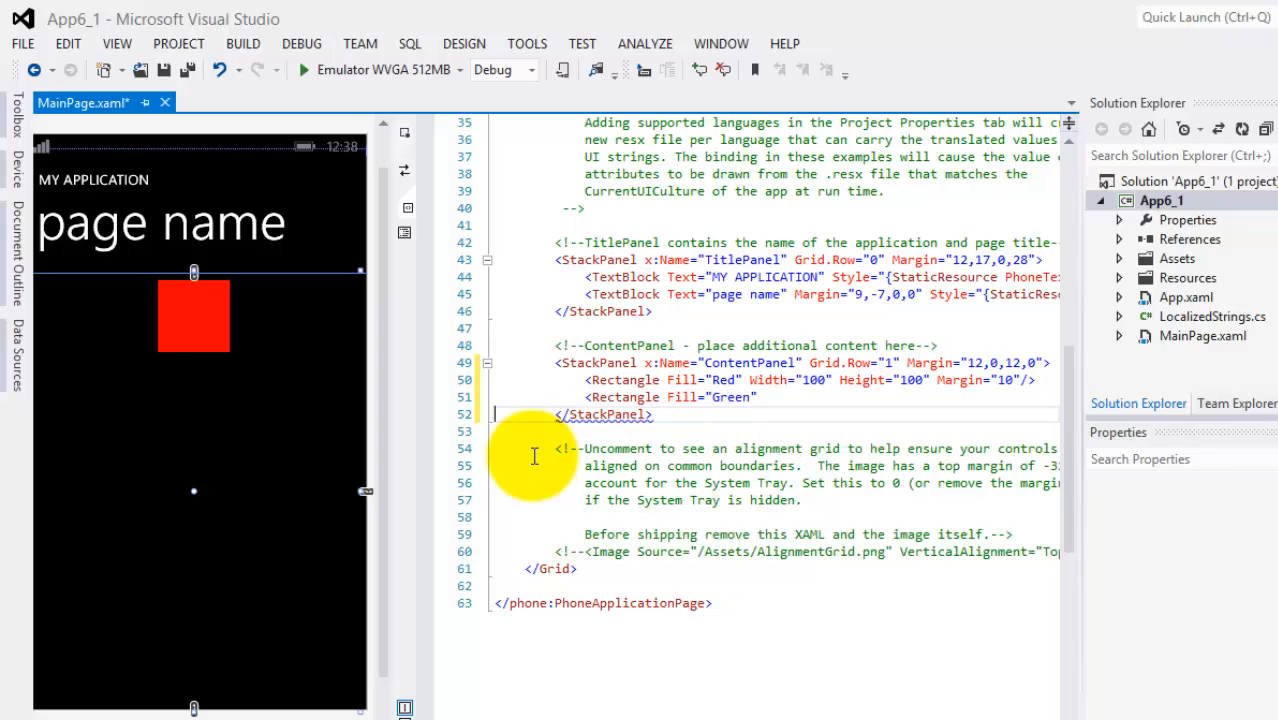
right_click(534, 456)
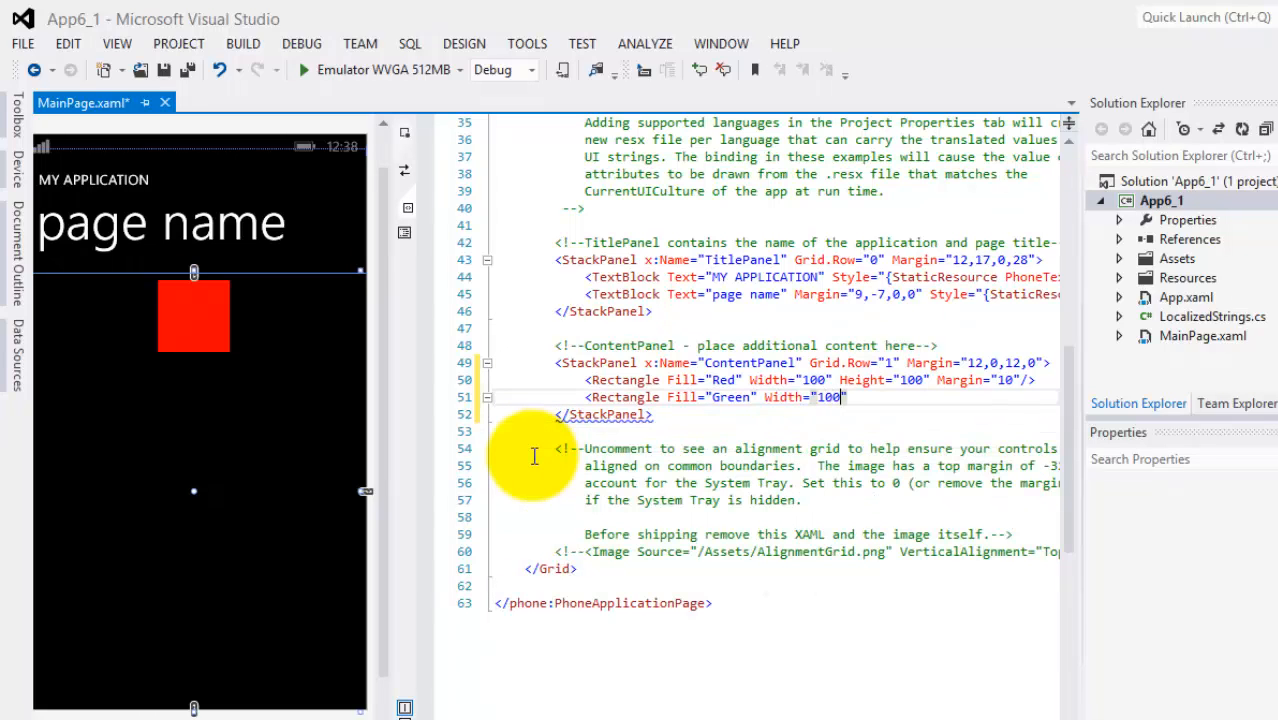
type("he")
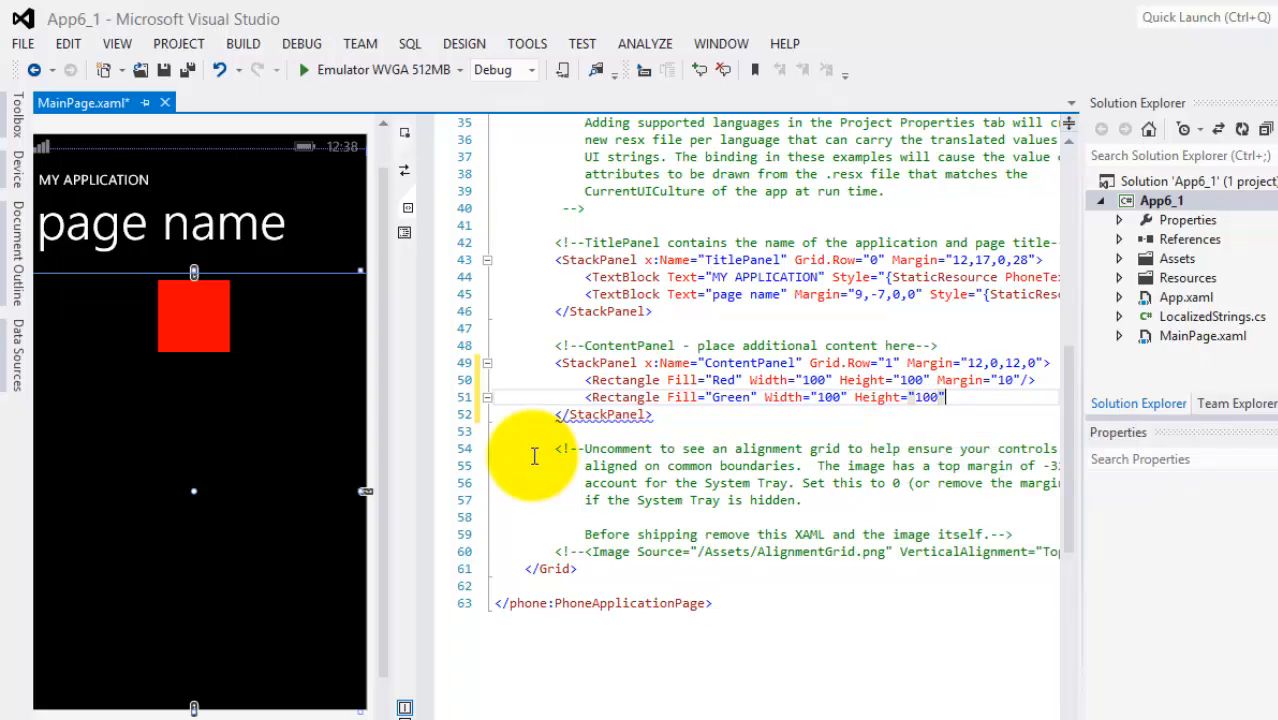
type("ma")
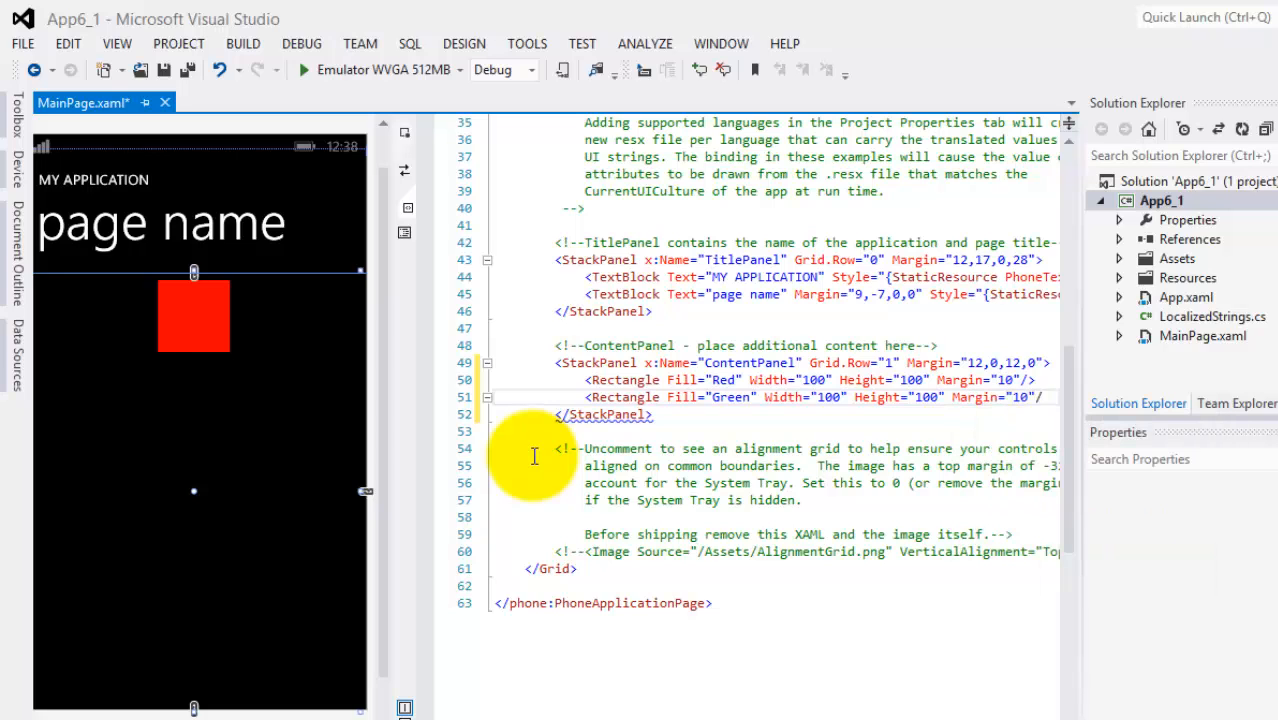
type("rec")
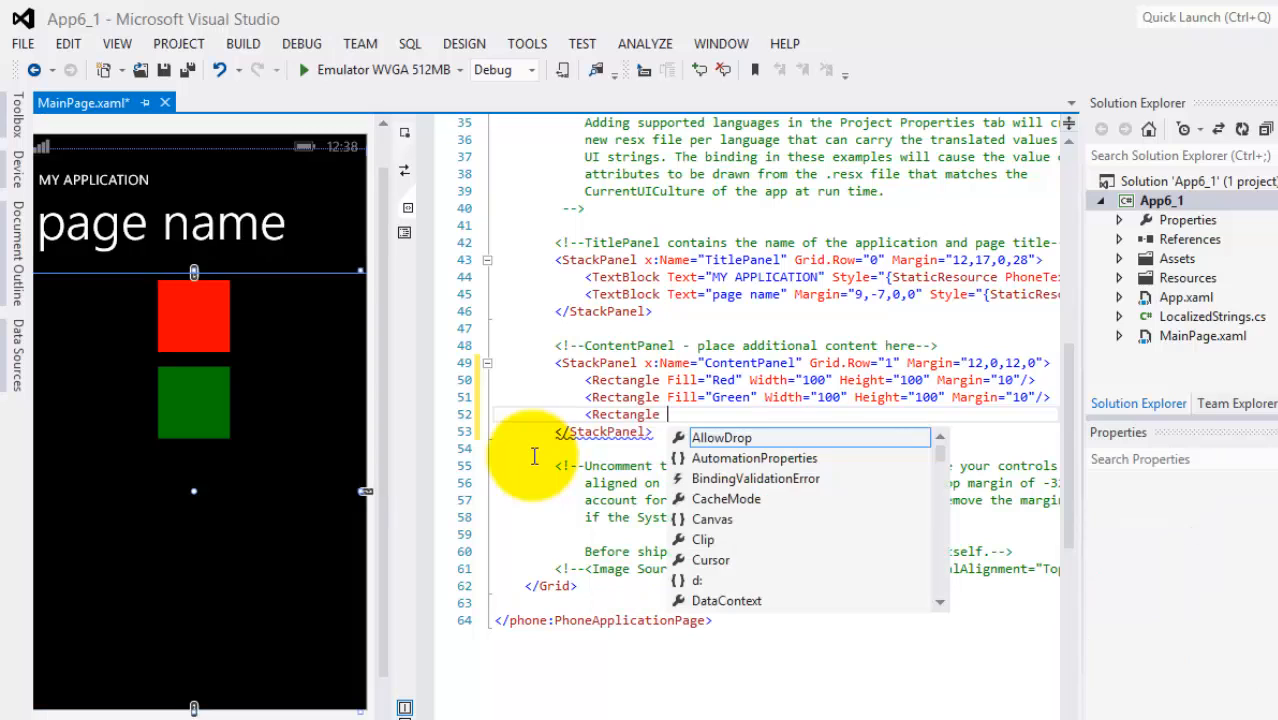
- Add a third rectangle with Fill="Blue", Width and Height 100, Margin 10
type("Fill=\"Blue")
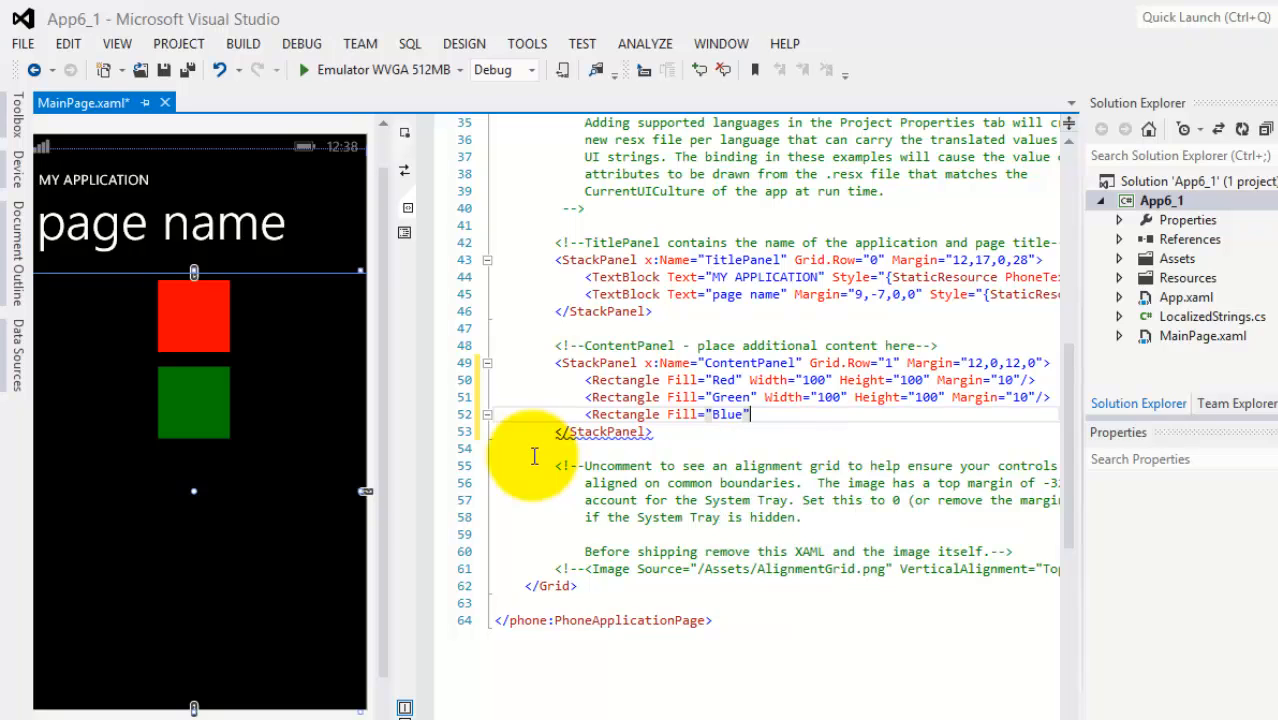
type("Width=\"100\" Height=\"100\"")
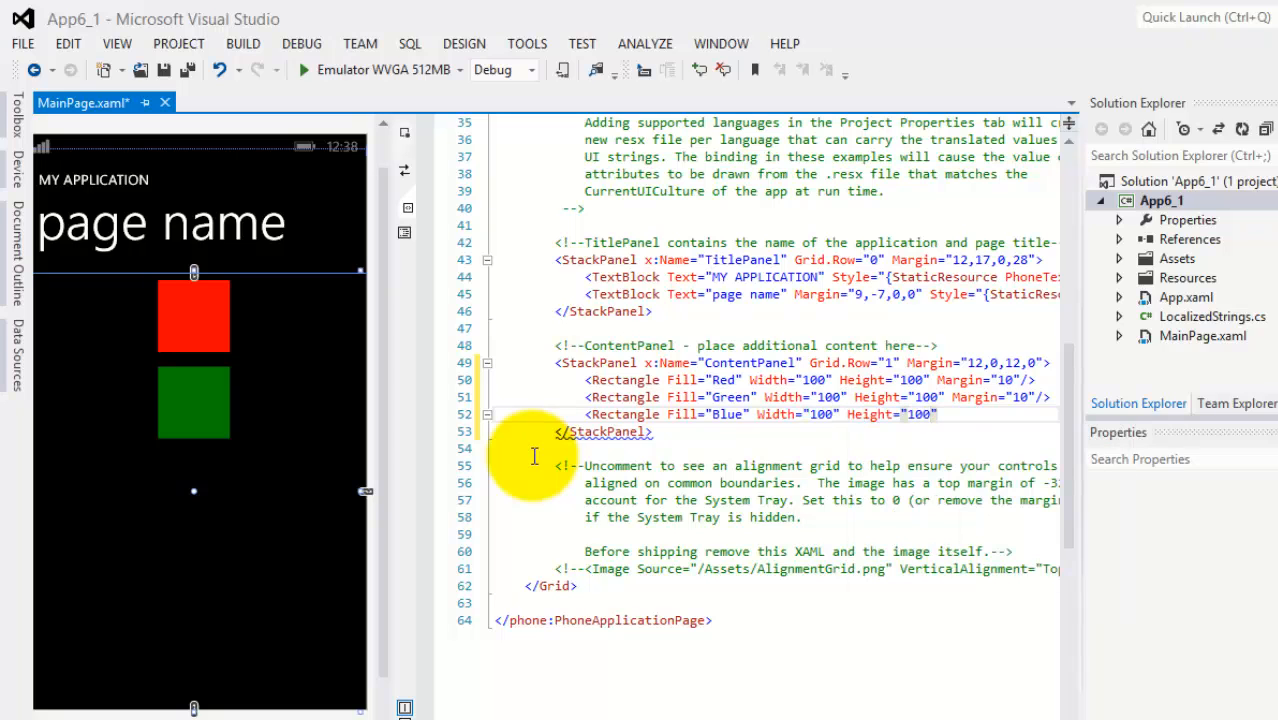
type("ma")
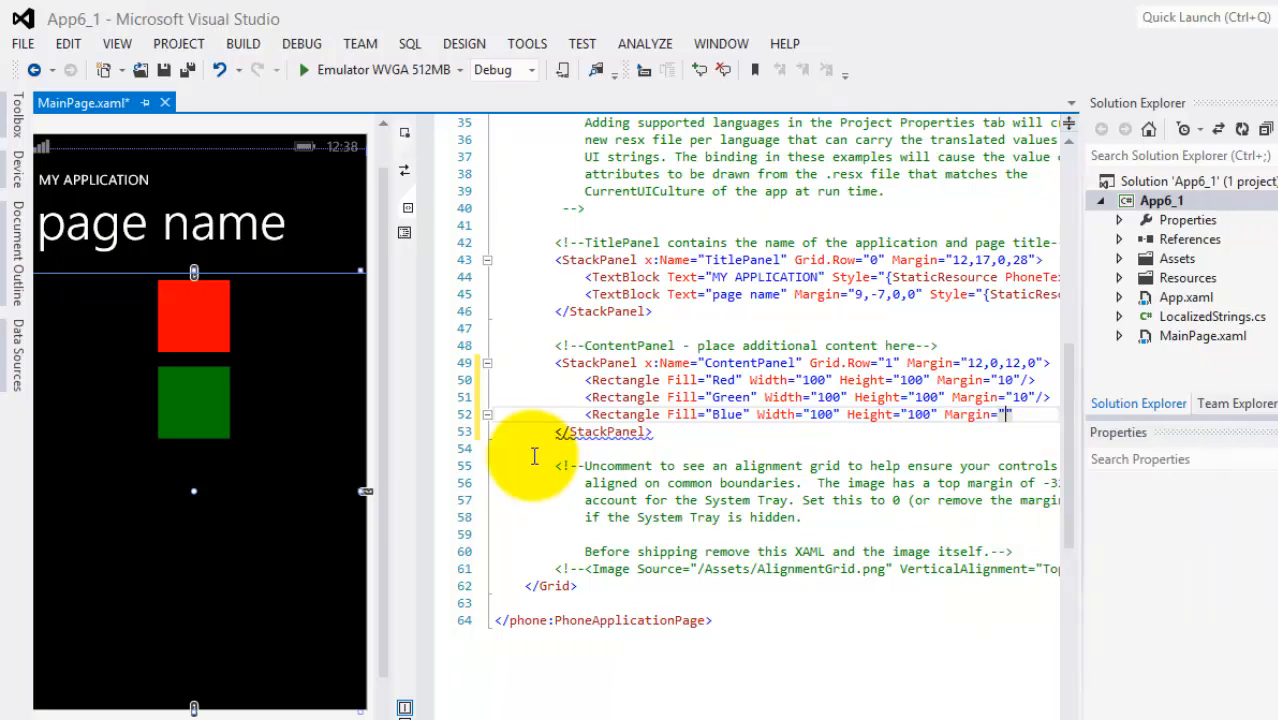
type("0\"/>")
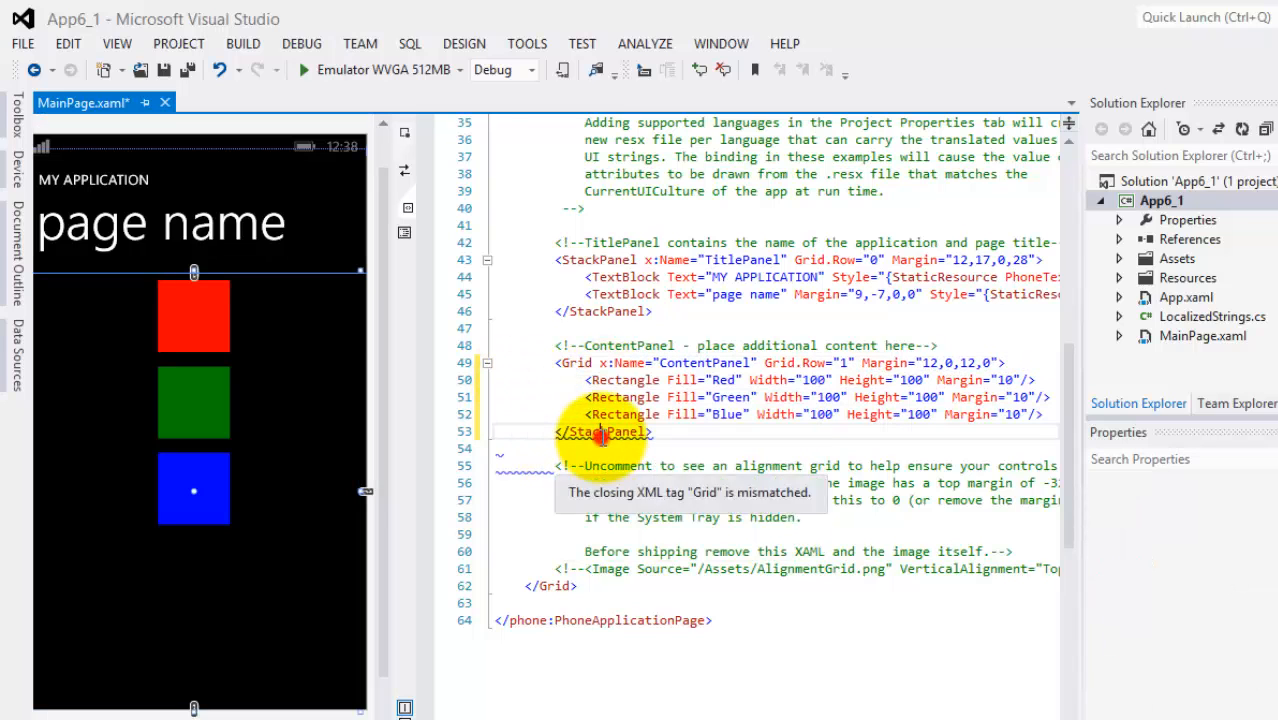
- Change ContentPanel's tags back to Grid and begin a Grid.RowDefinitions block
type("Grid>")
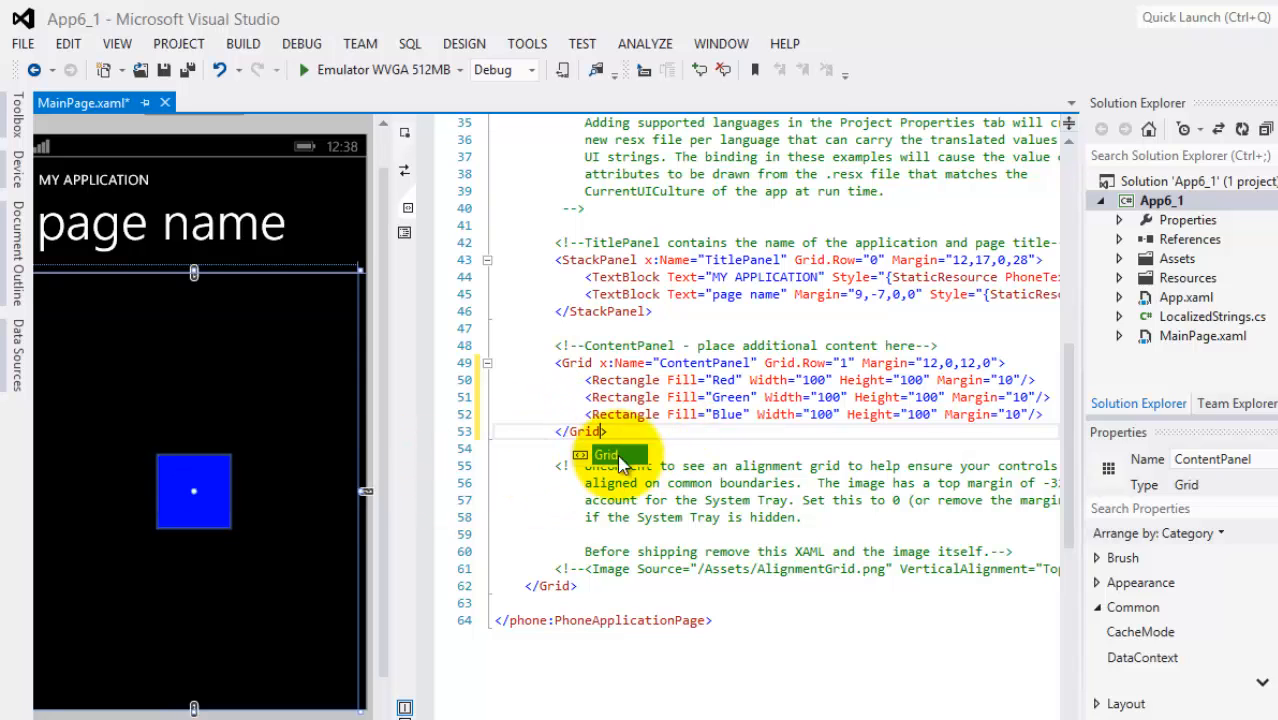
mouse_move(1008, 368)
type("<Grid")
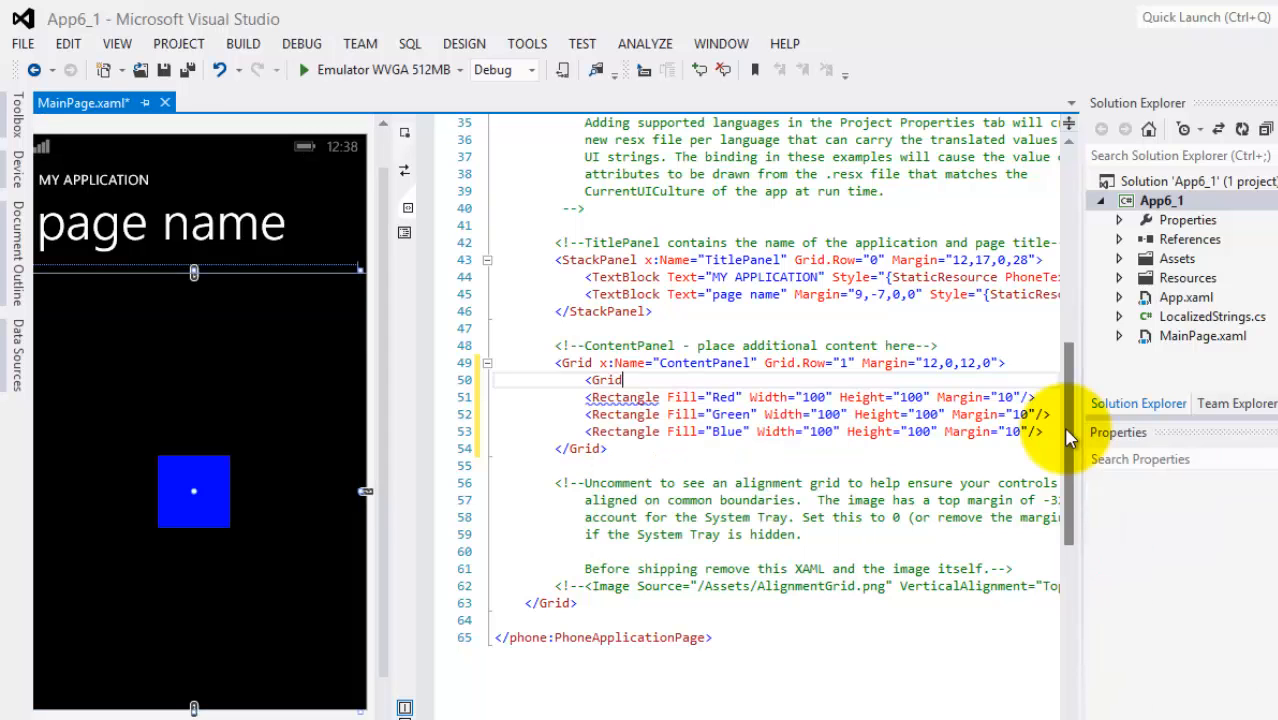
type("r")
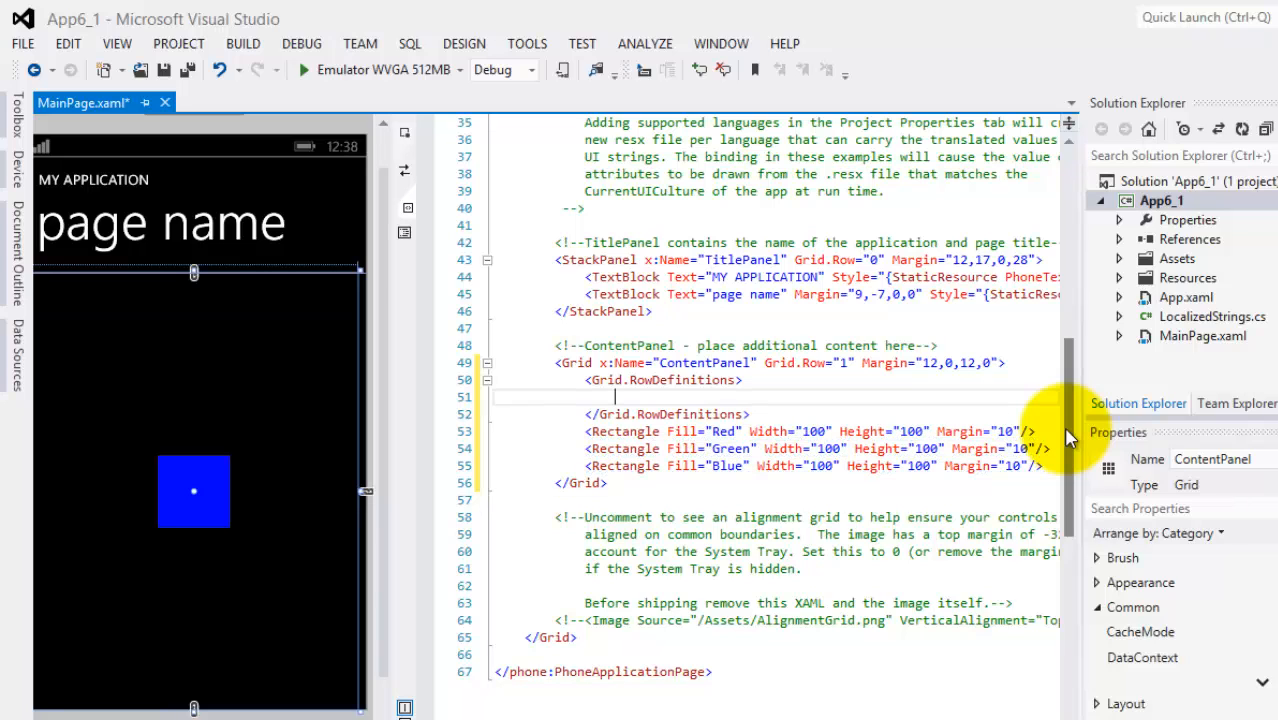
- Add three RowDefinition elements with Height 1*, 1* and 2*
type("<co")
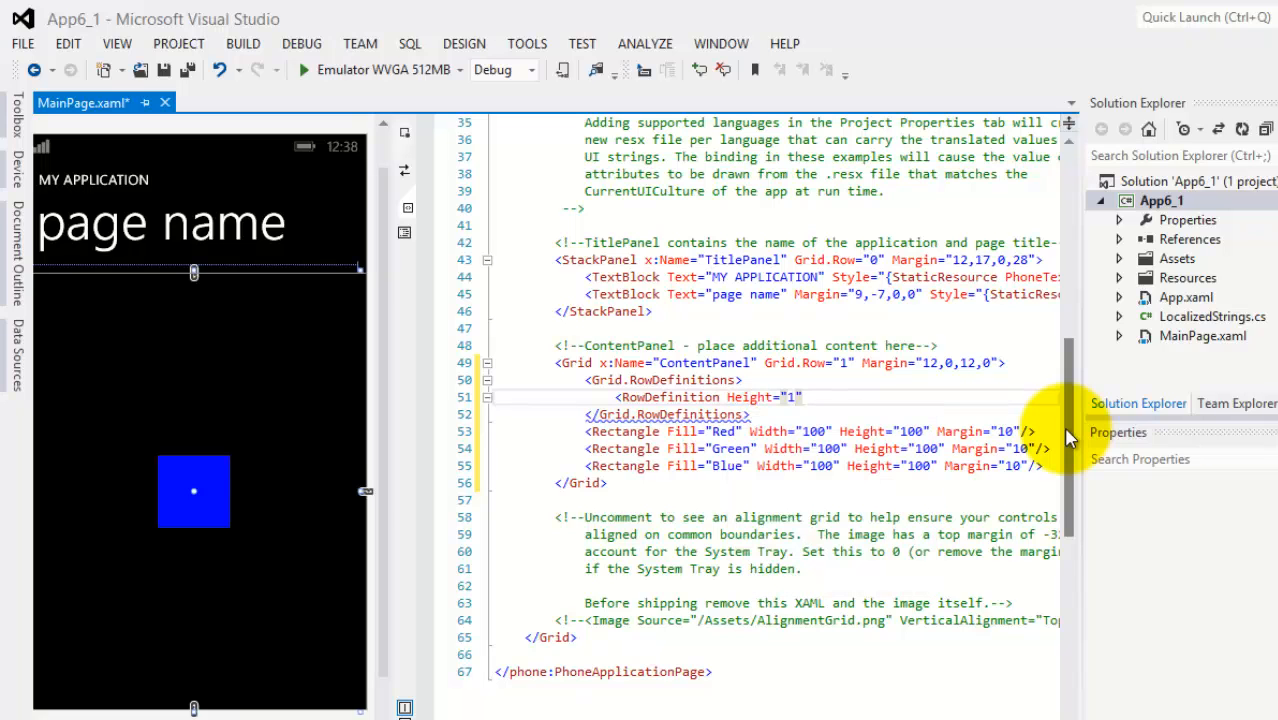
type("*")
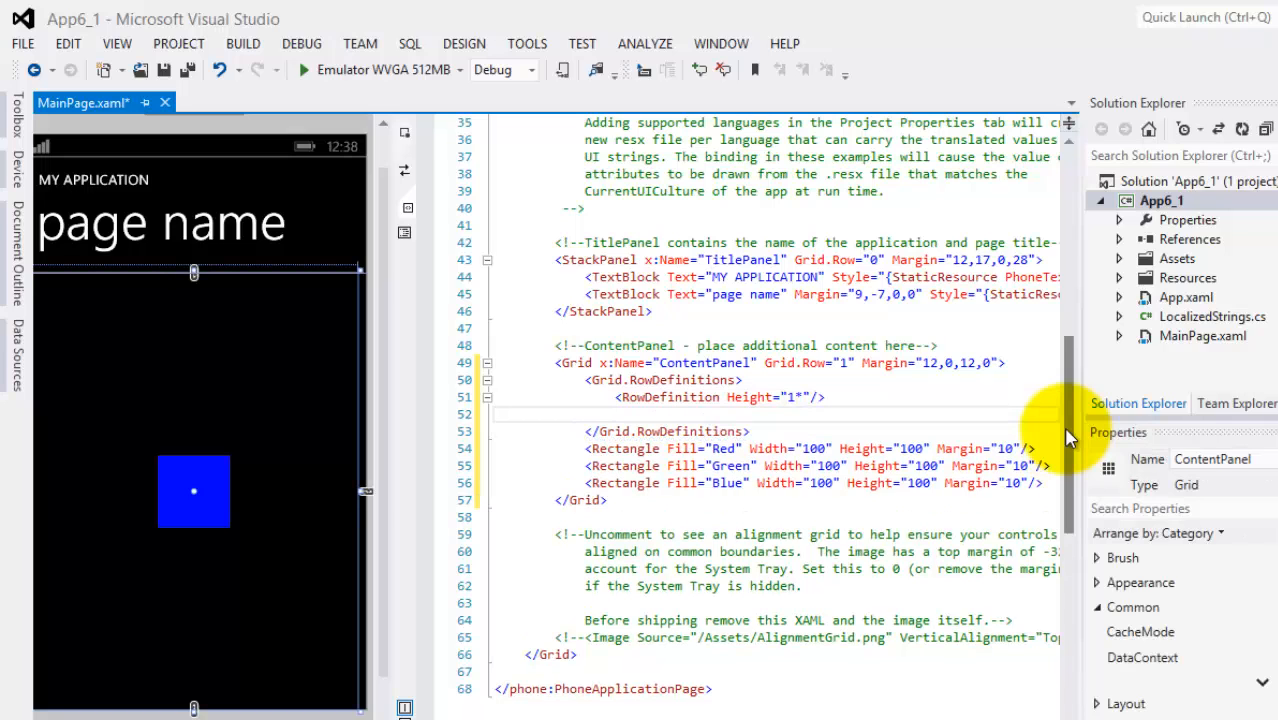
left_click(700, 396)
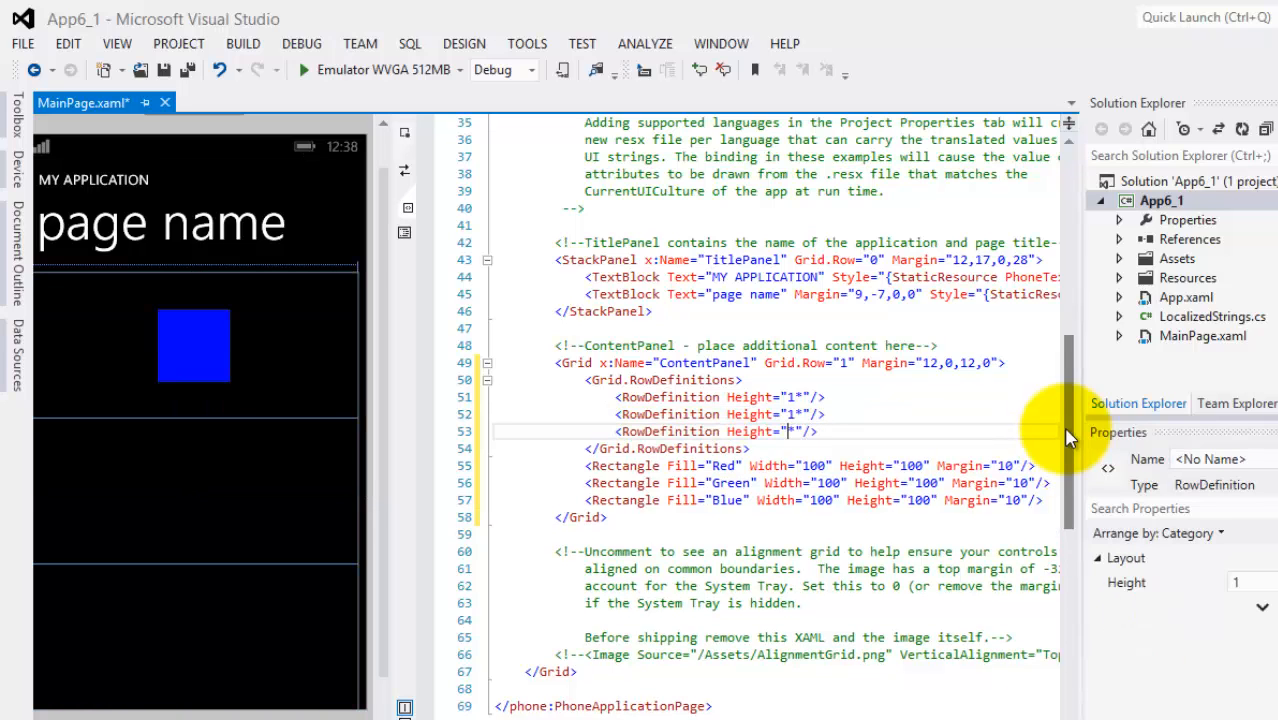
type("2")
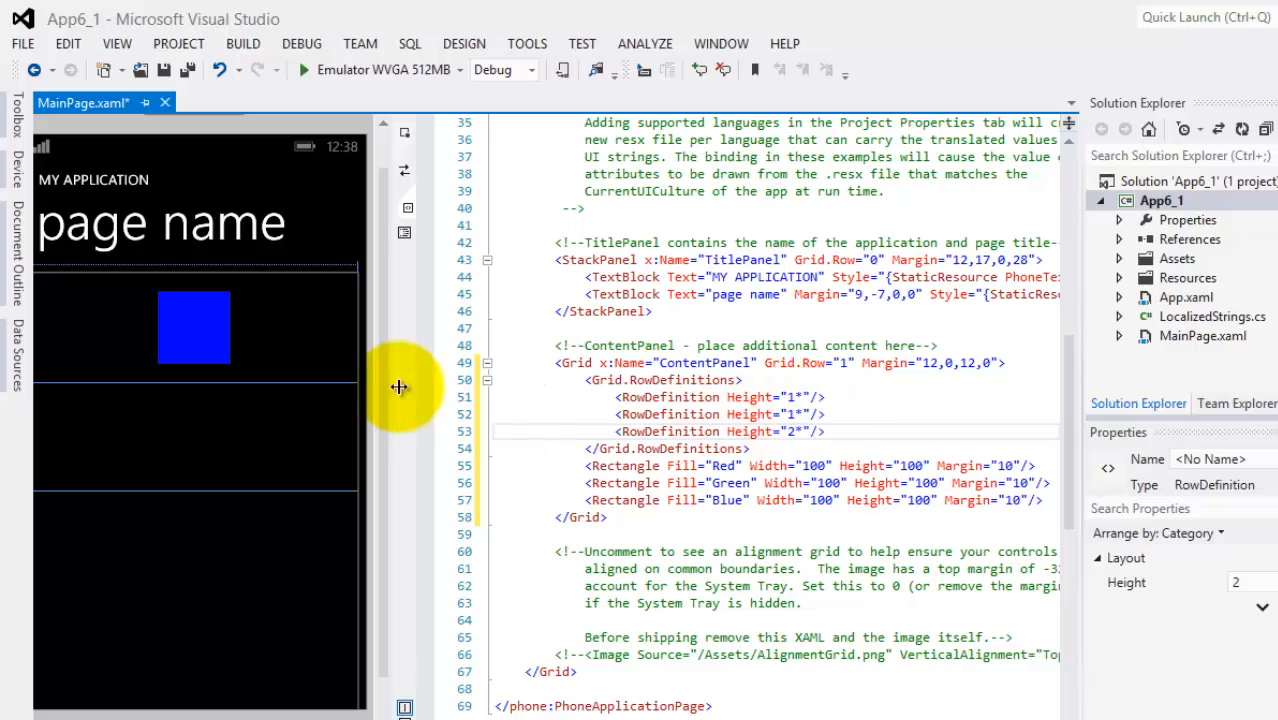
mouse_move(304, 352)
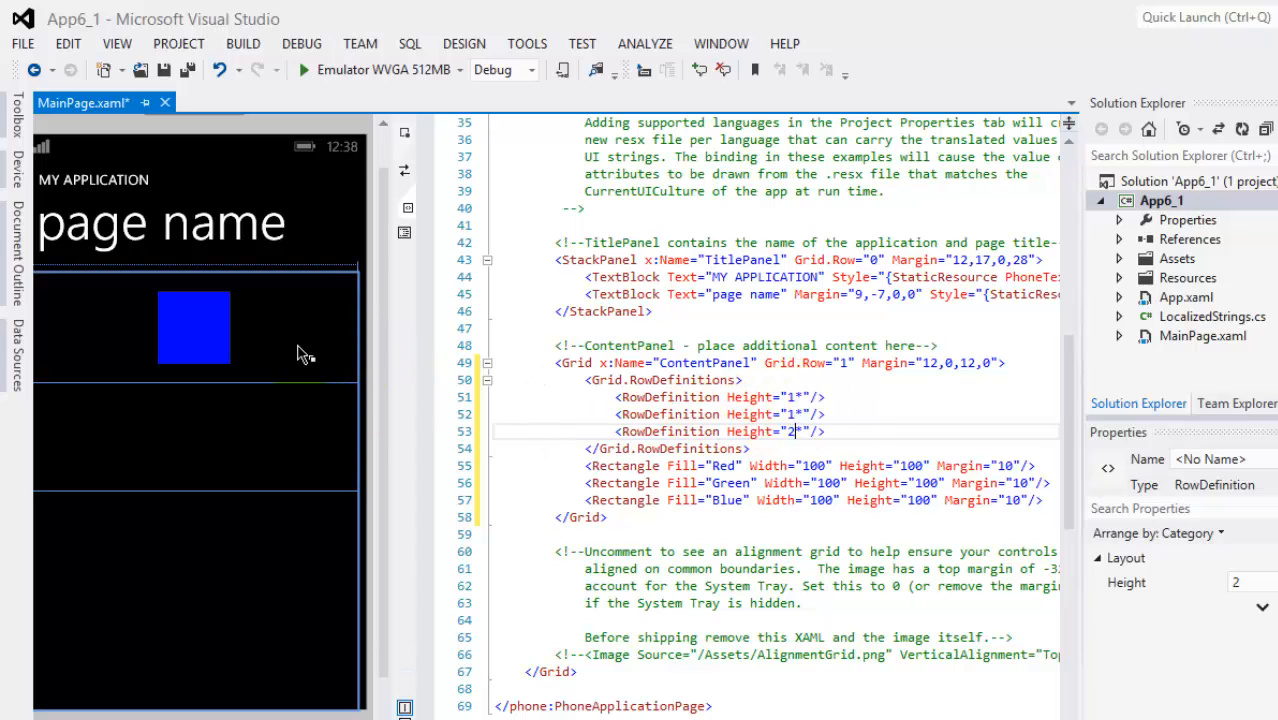
mouse_move(330, 460)
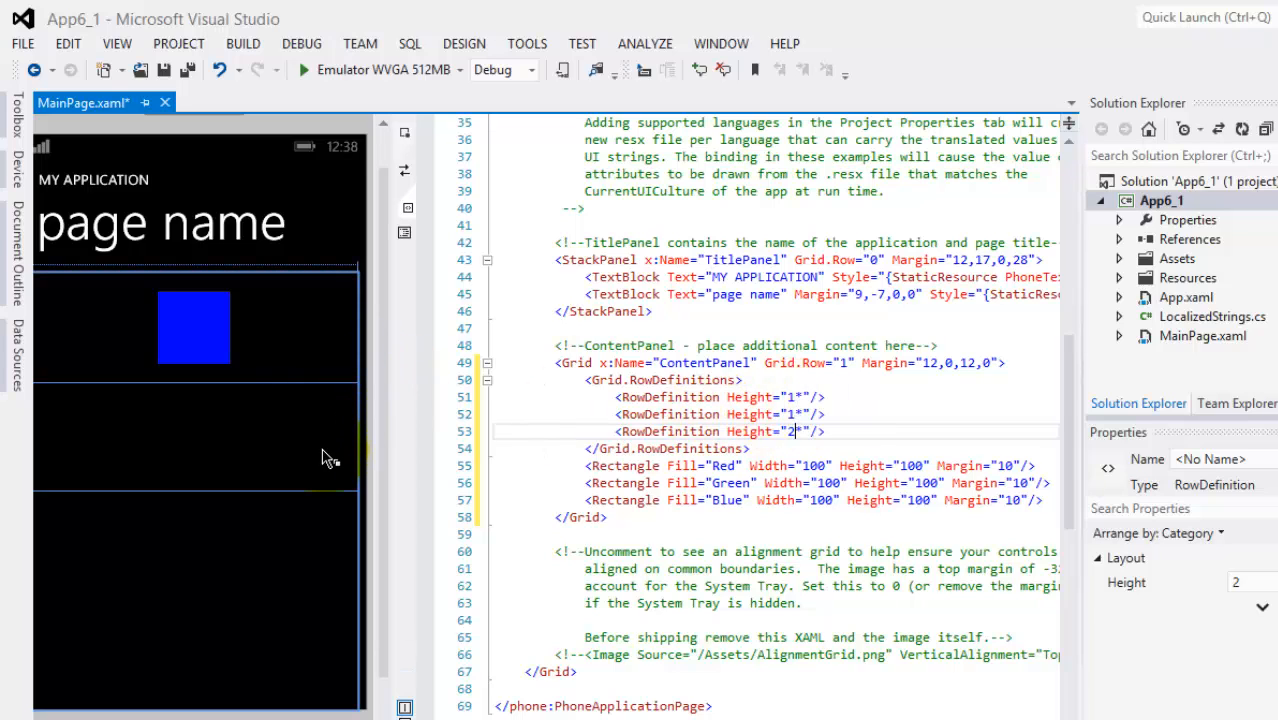
mouse_move(290, 566)
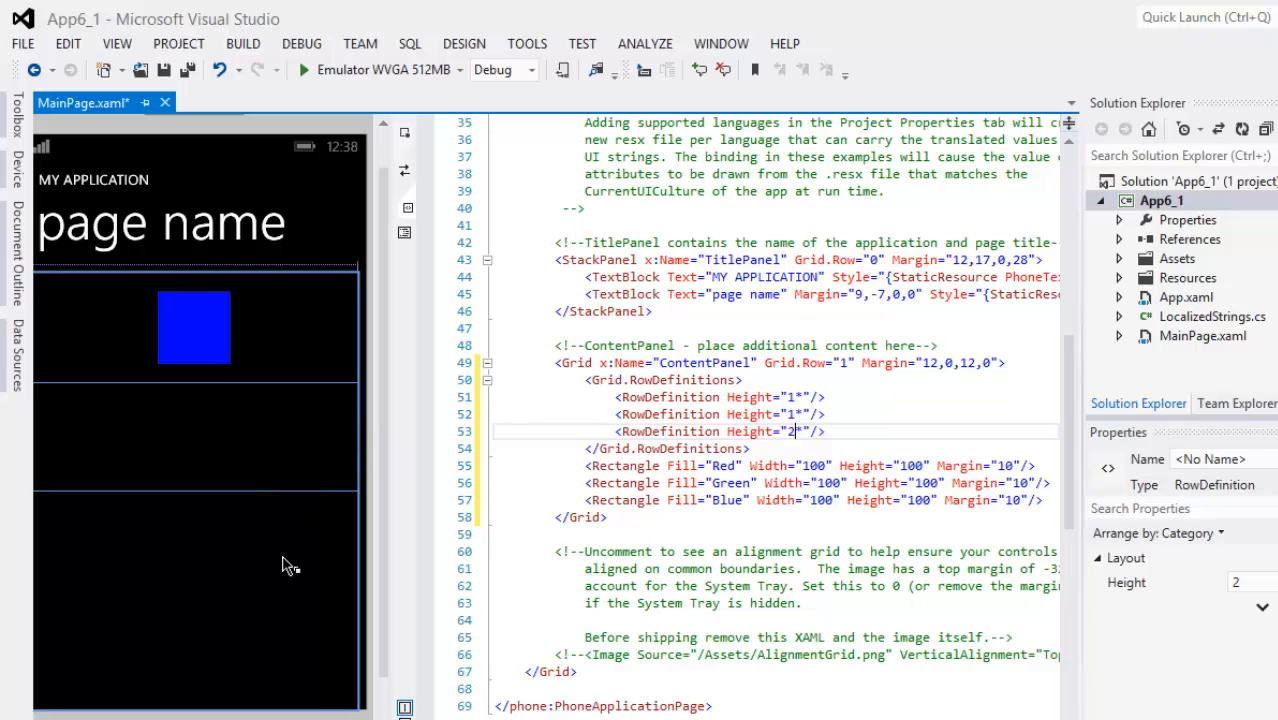
mouse_move(264, 588)
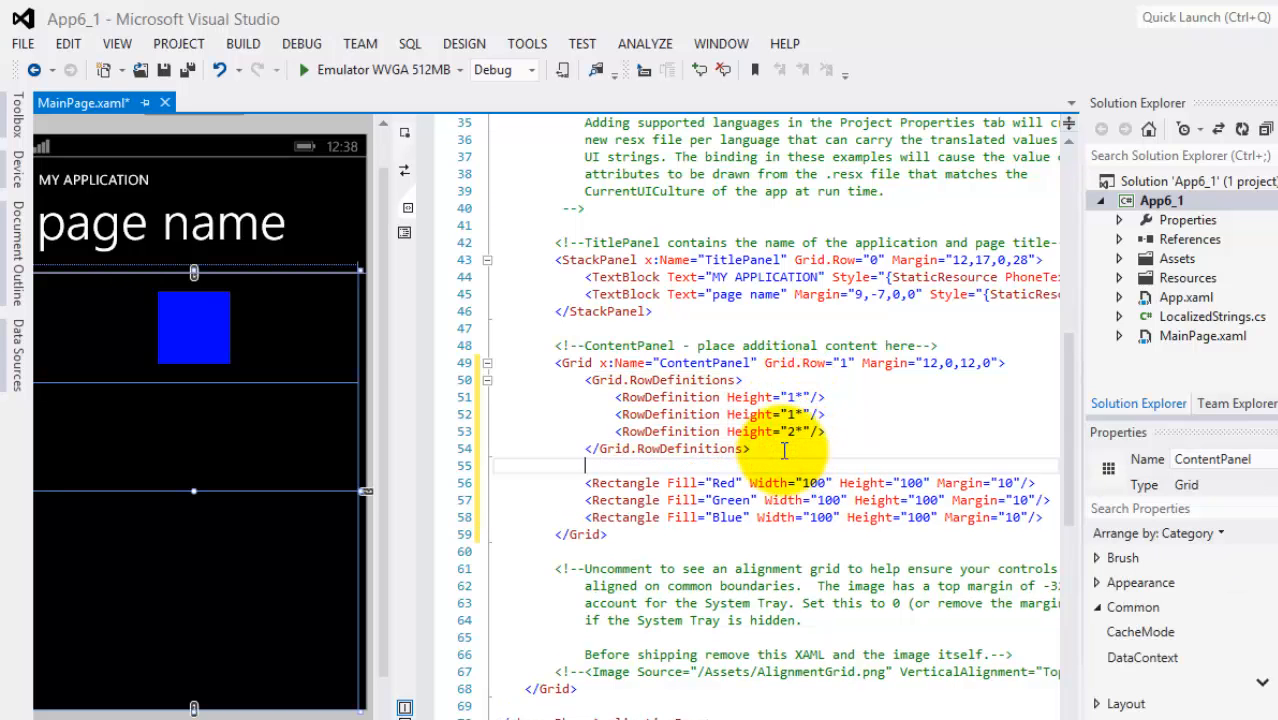
- Add Grid.ColumnDefinitions with a first ColumnDefinition of Width="auto"
type("<Grid")
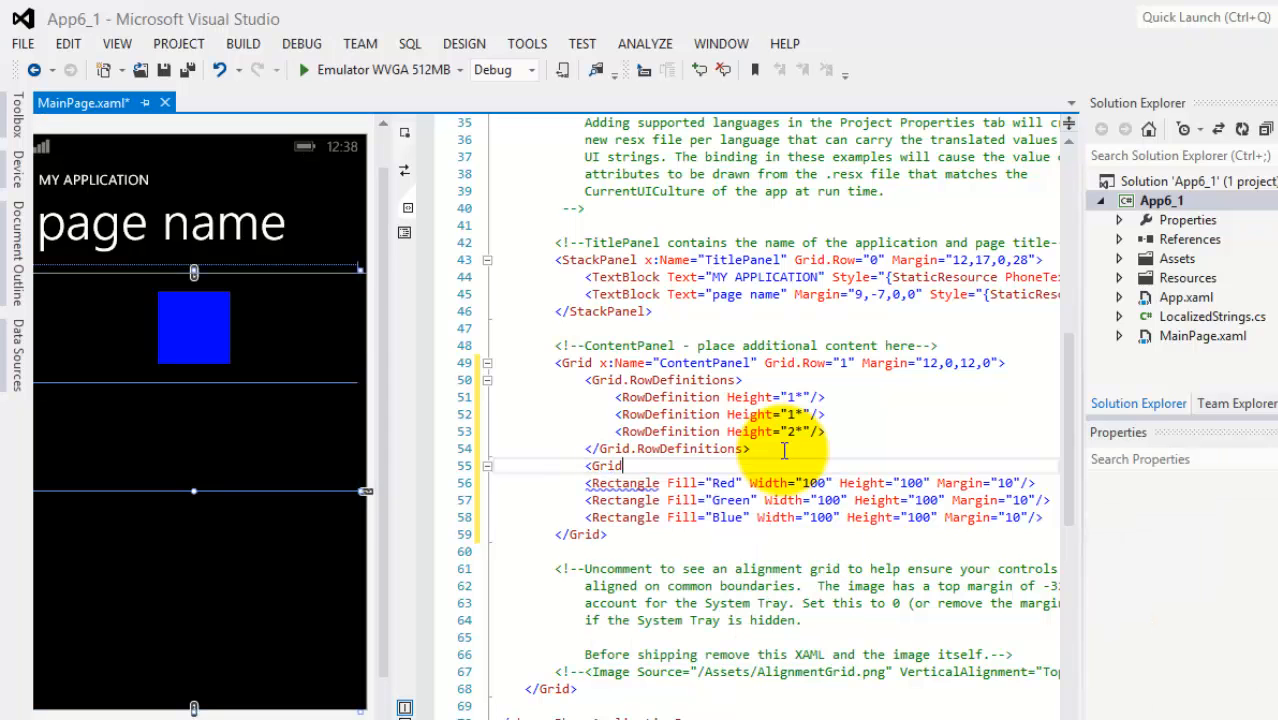
type(".col")
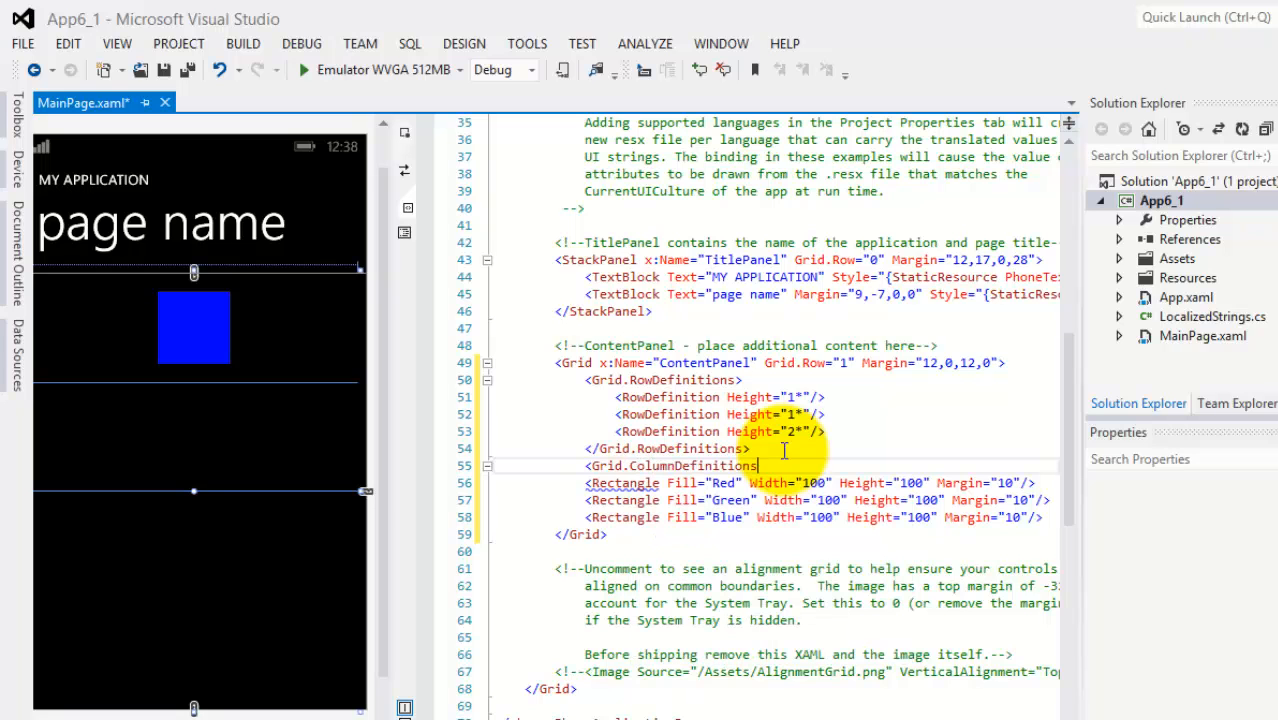
key("Return")
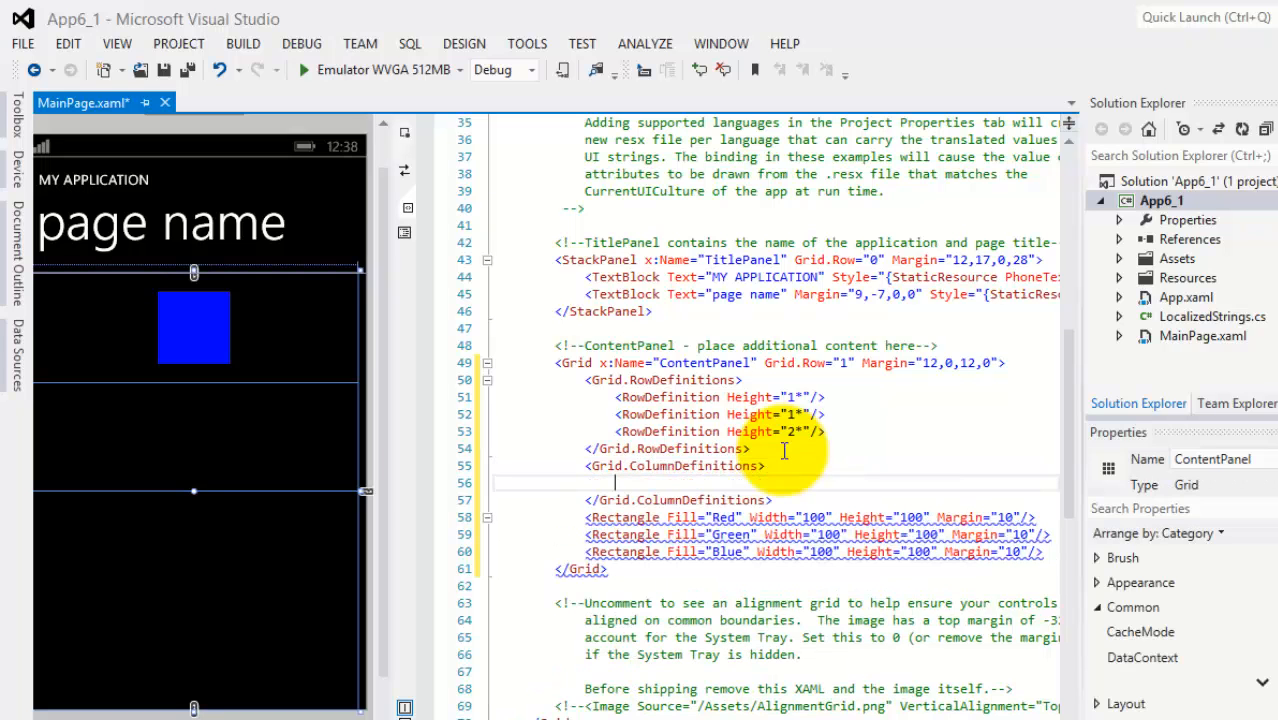
type("<ColumnDefinition")
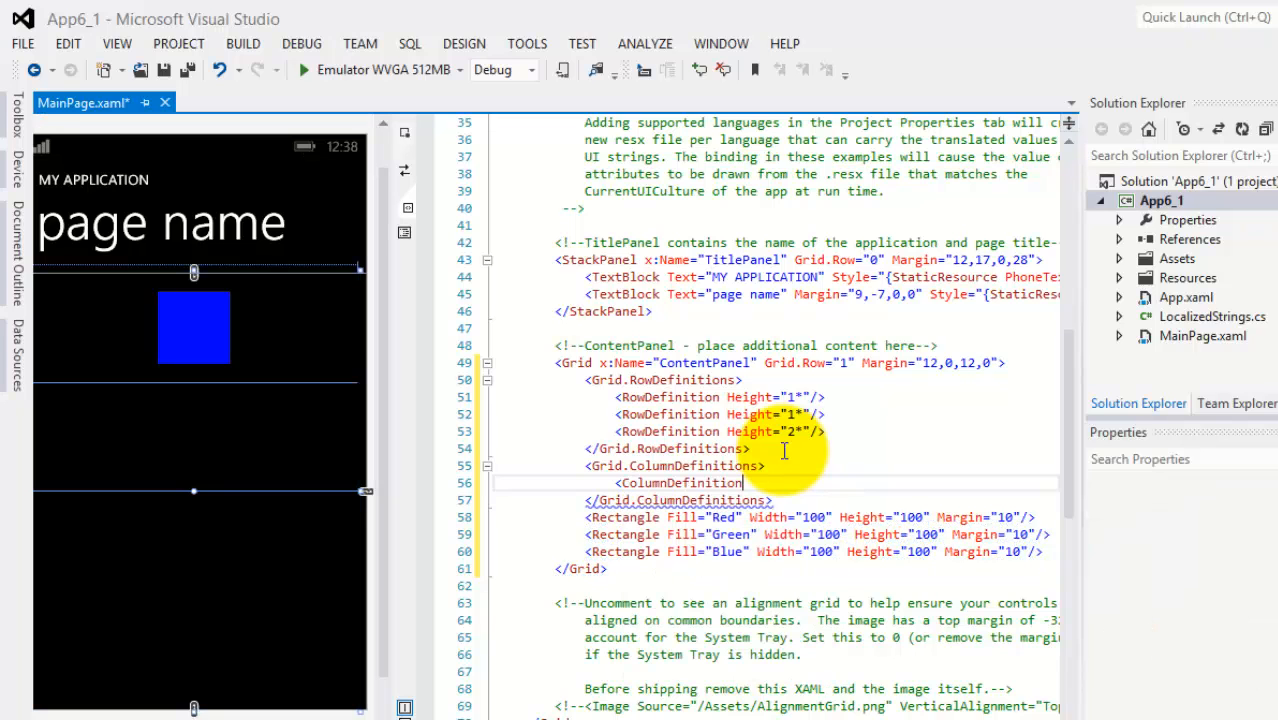
type("wi")
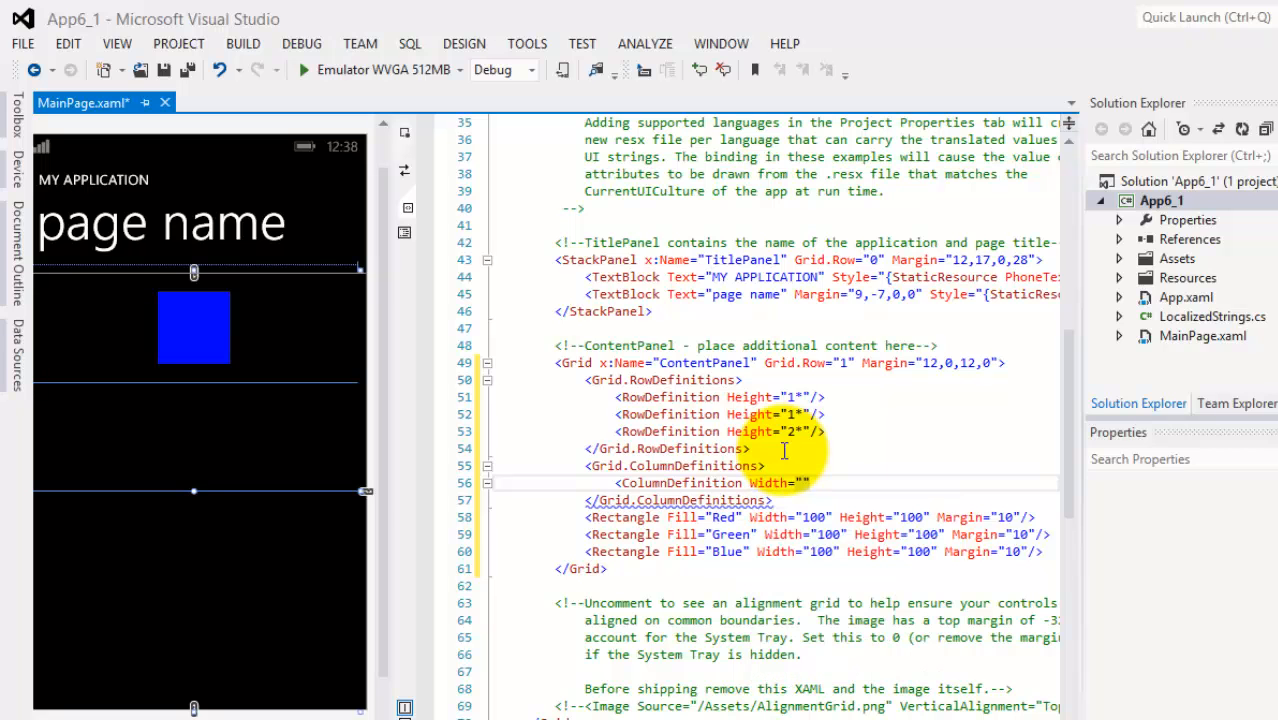
type("auto")
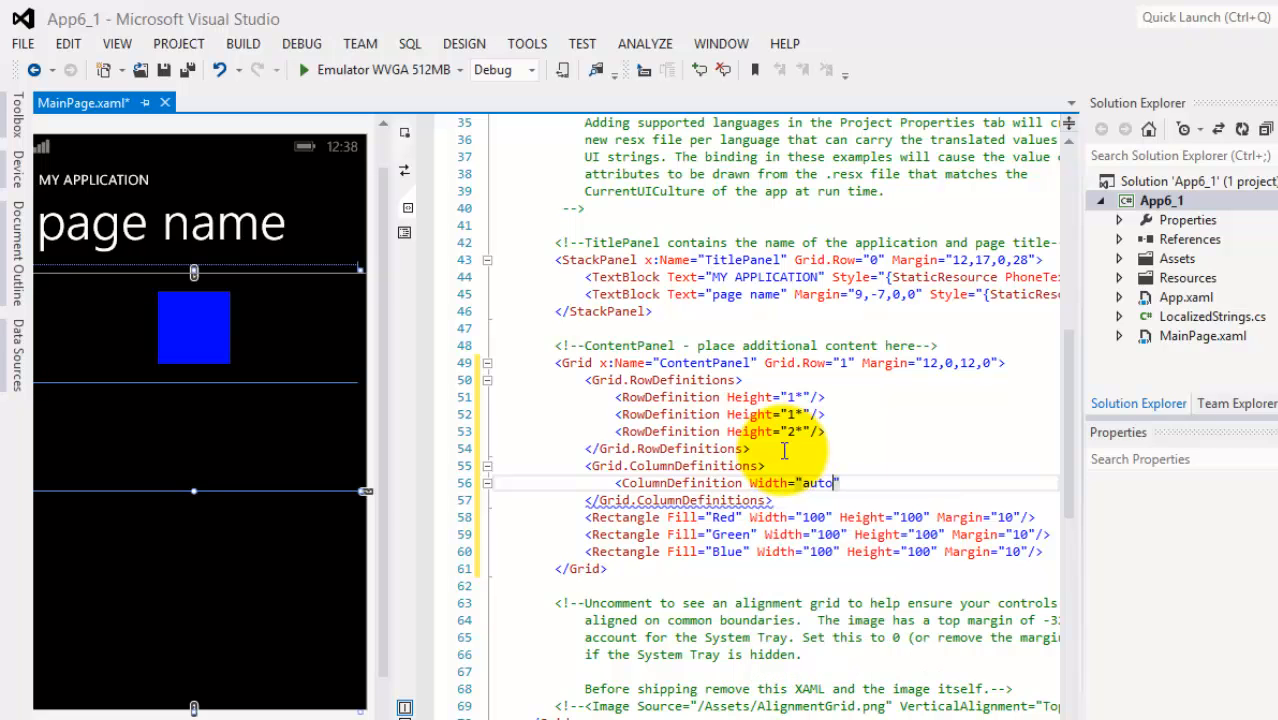
type("/>")
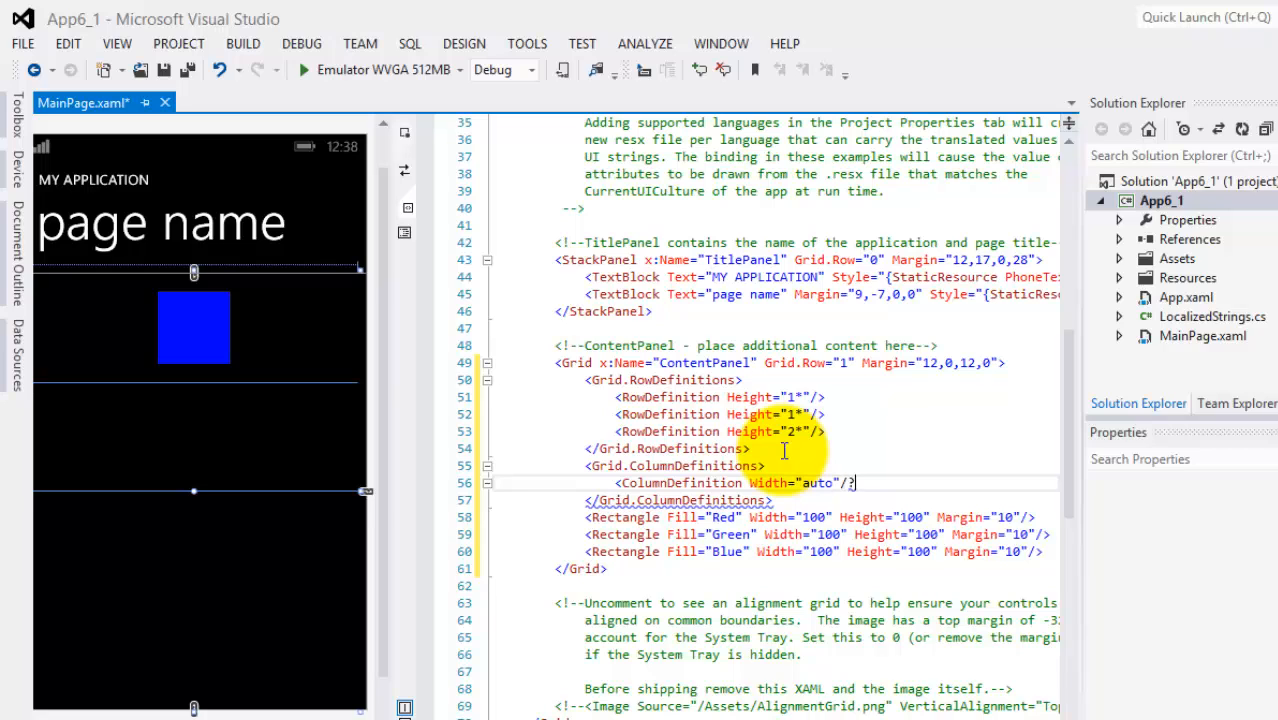
- Add a second ColumnDefinition with Width="*" and refresh the design view
key("BackSpace")
type(">")
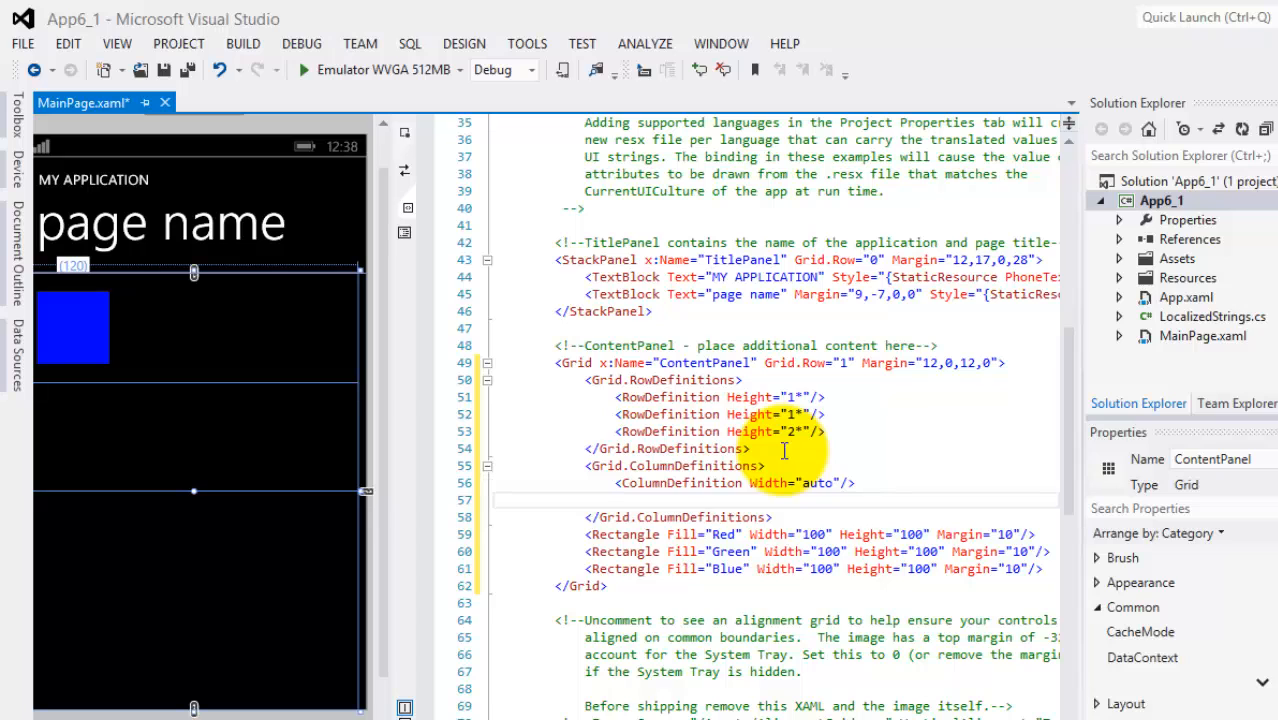
type("<col")
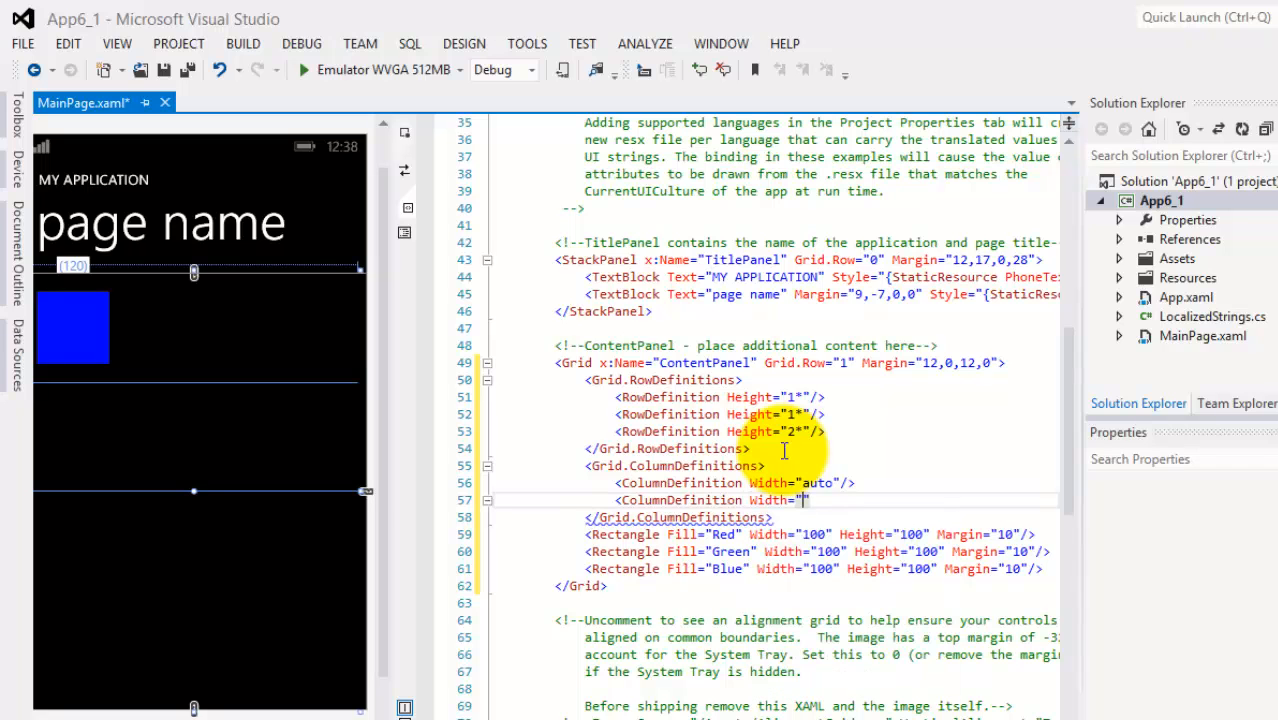
type("*")
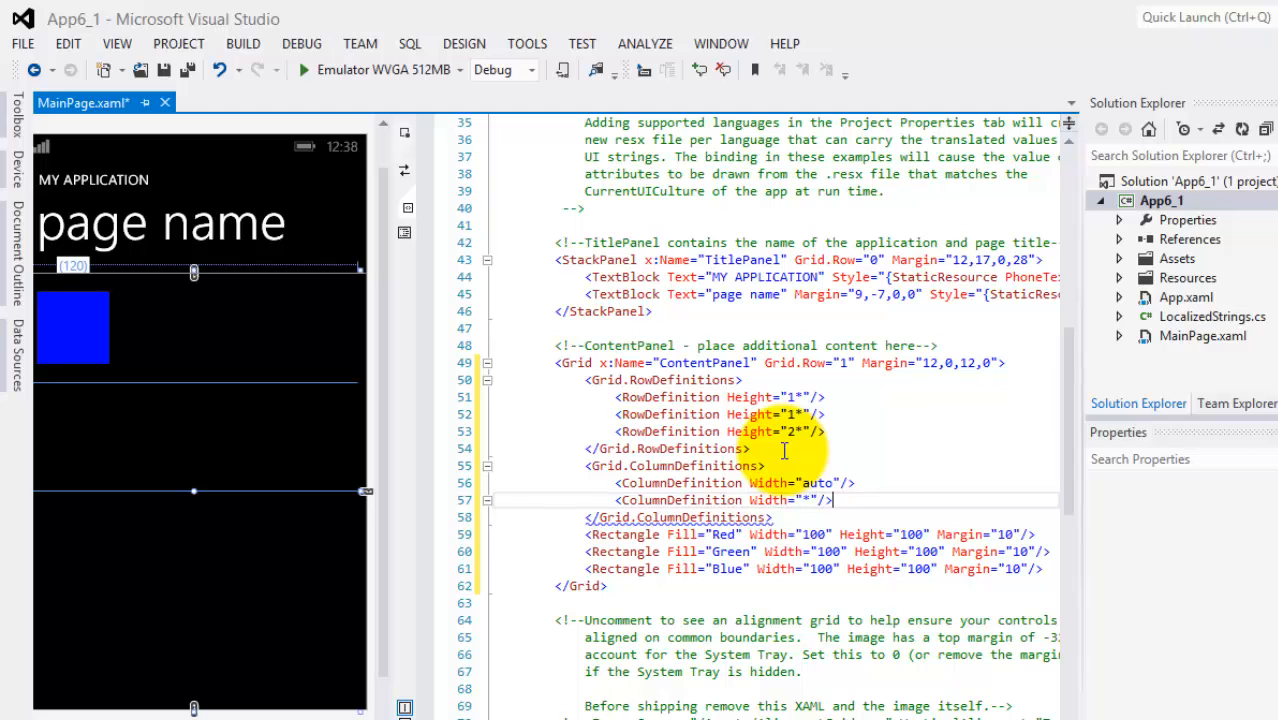
left_click(778, 516)
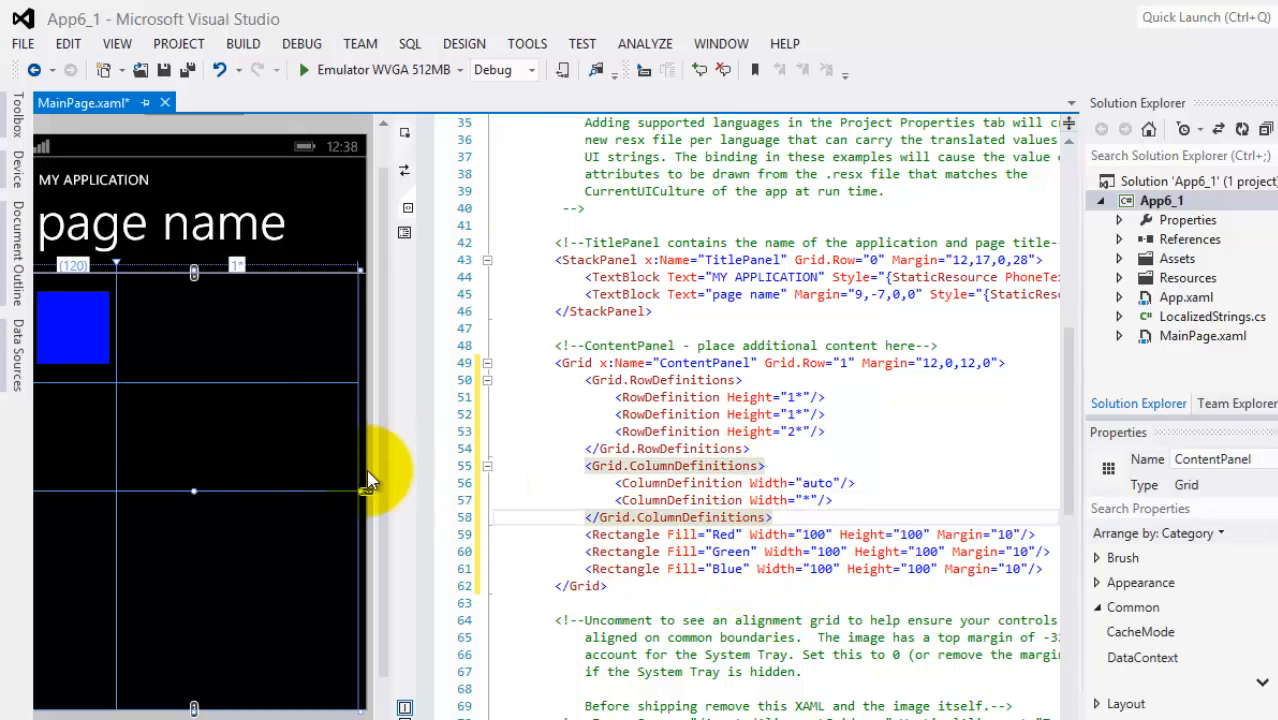
mouse_move(140, 472)
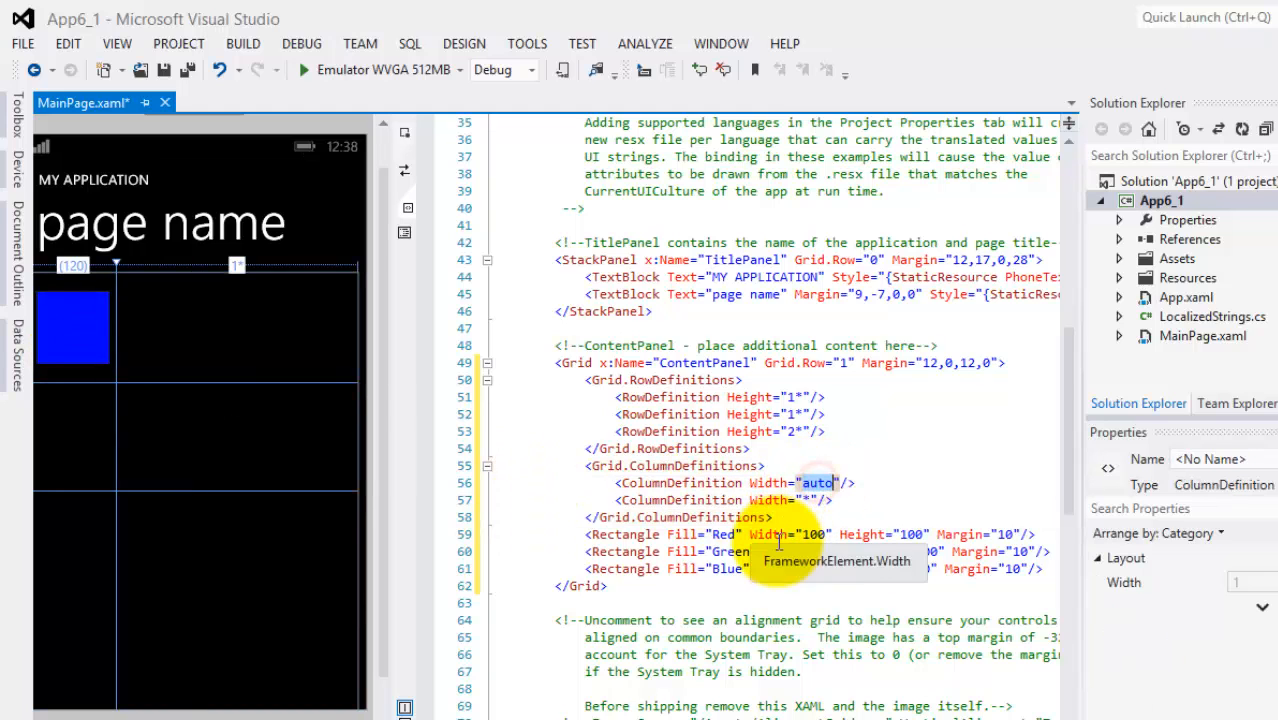
mouse_move(238, 340)
type(" Grid.Row=\"0\" Grid.c")
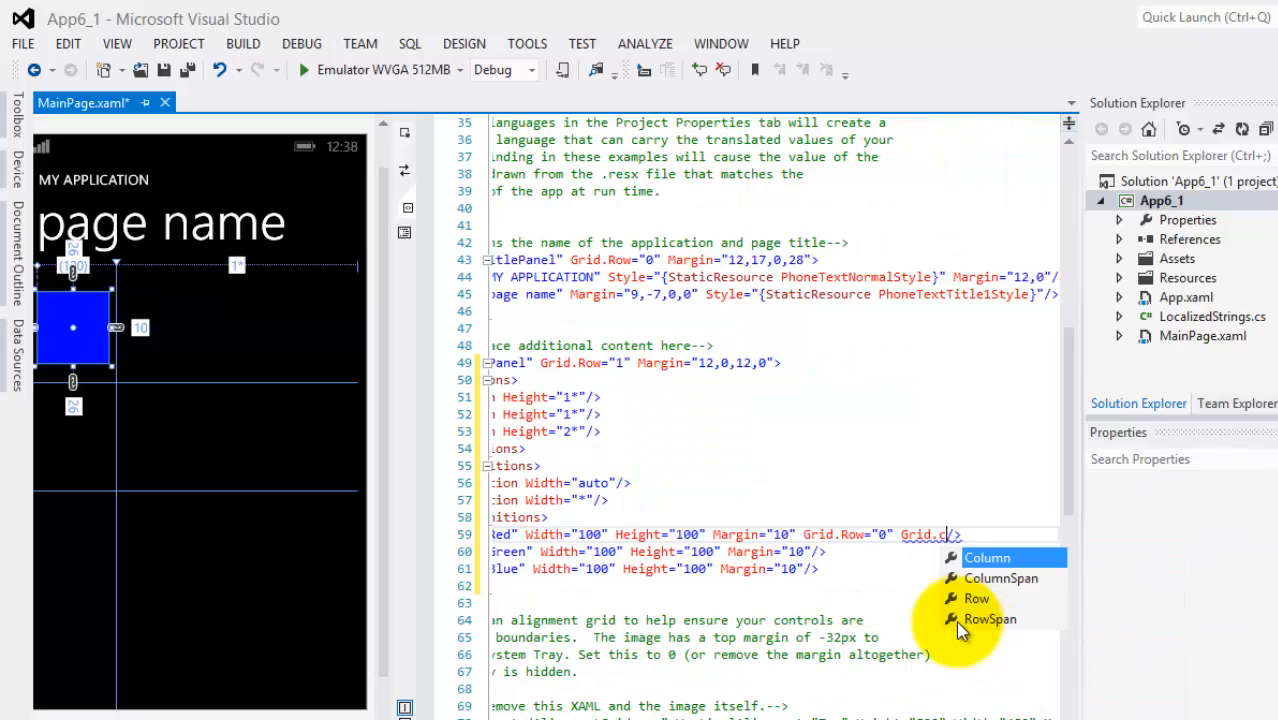
- Set Grid.Row/Grid.Column: red 0/0, green 1/1, blue 2/0
left_click(988, 556)
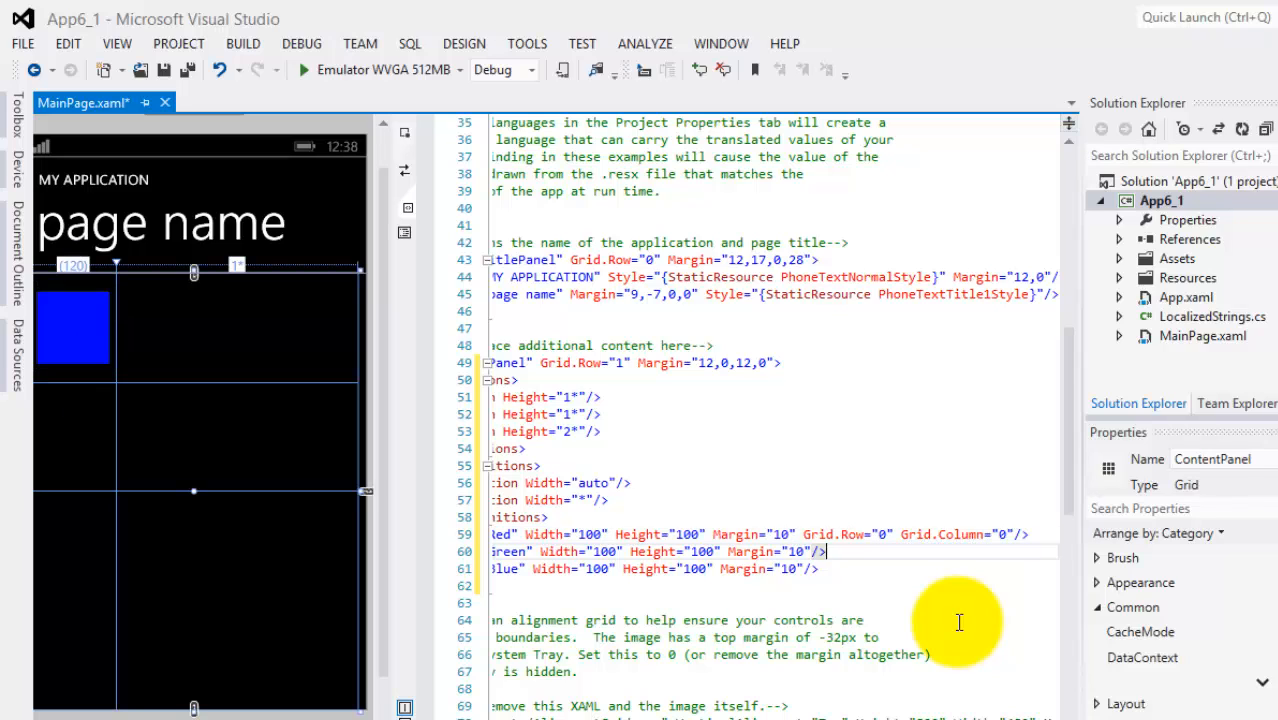
left_click(72, 328)
type(" Grid.")
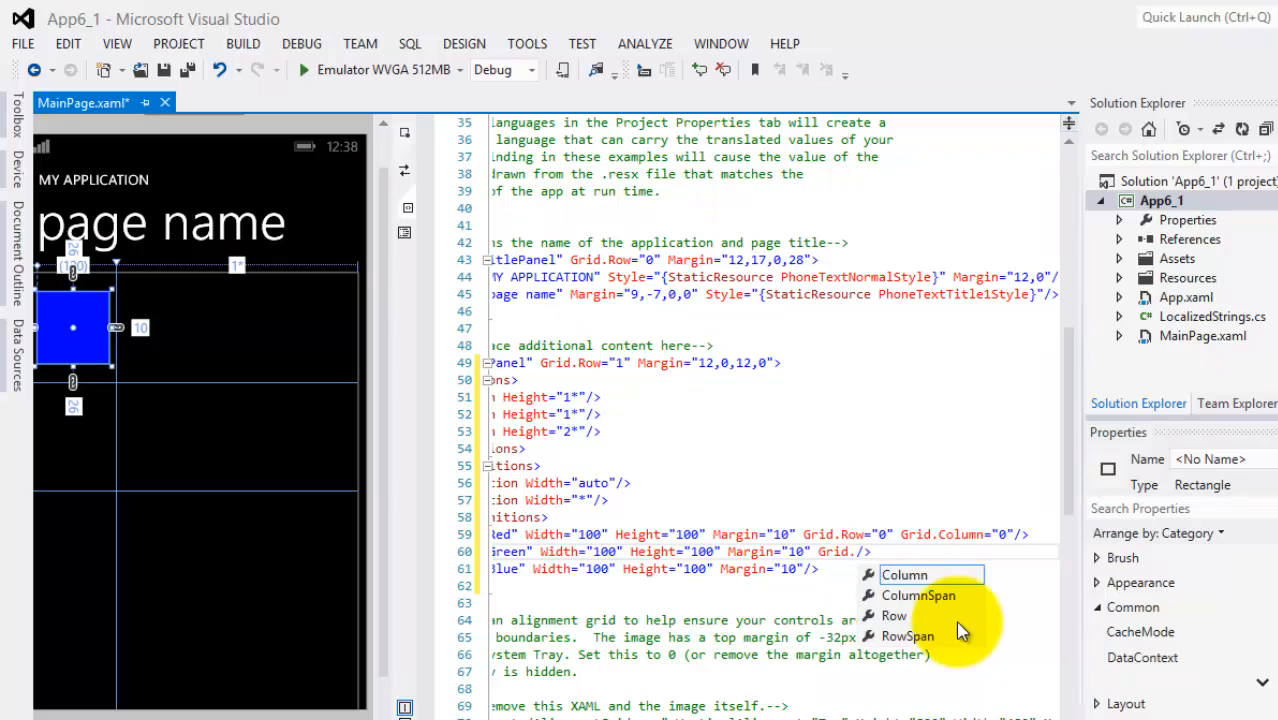
left_click(892, 616)
type(" Grid.")
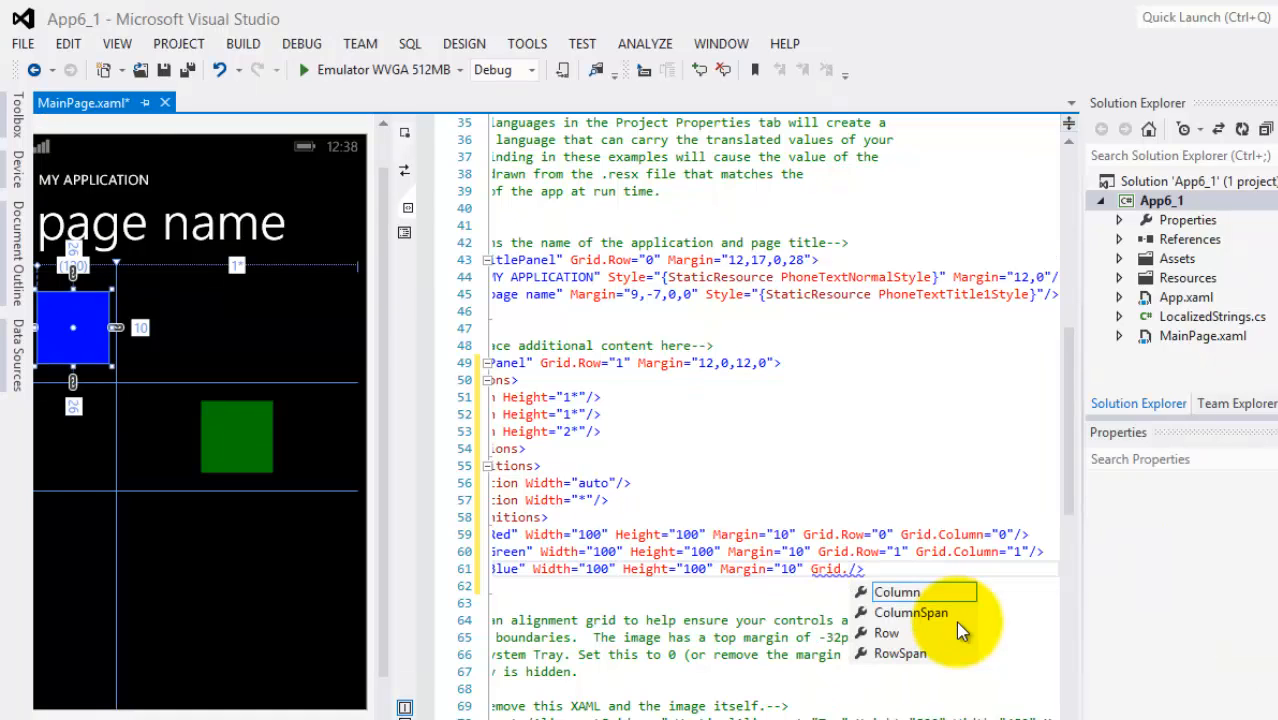
left_click(886, 632)
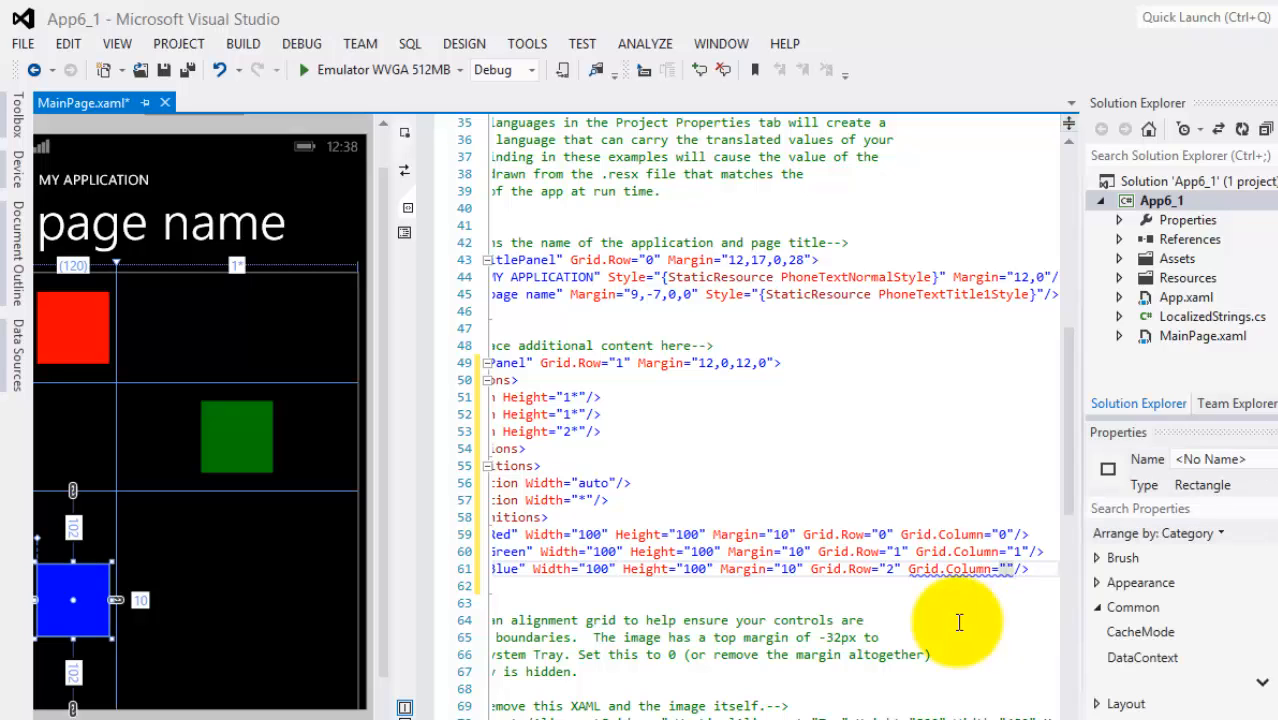
left_click_drag(72, 600, 238, 600)
type("0")
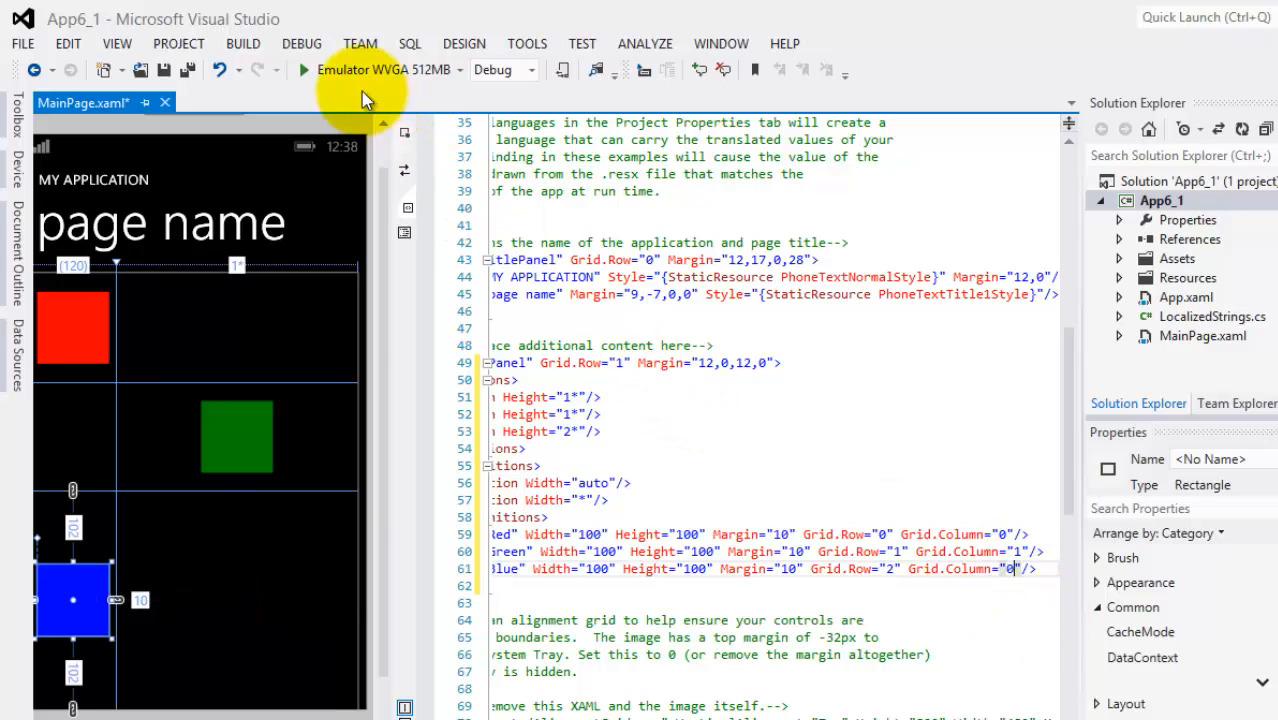
mouse_move(580, 396)
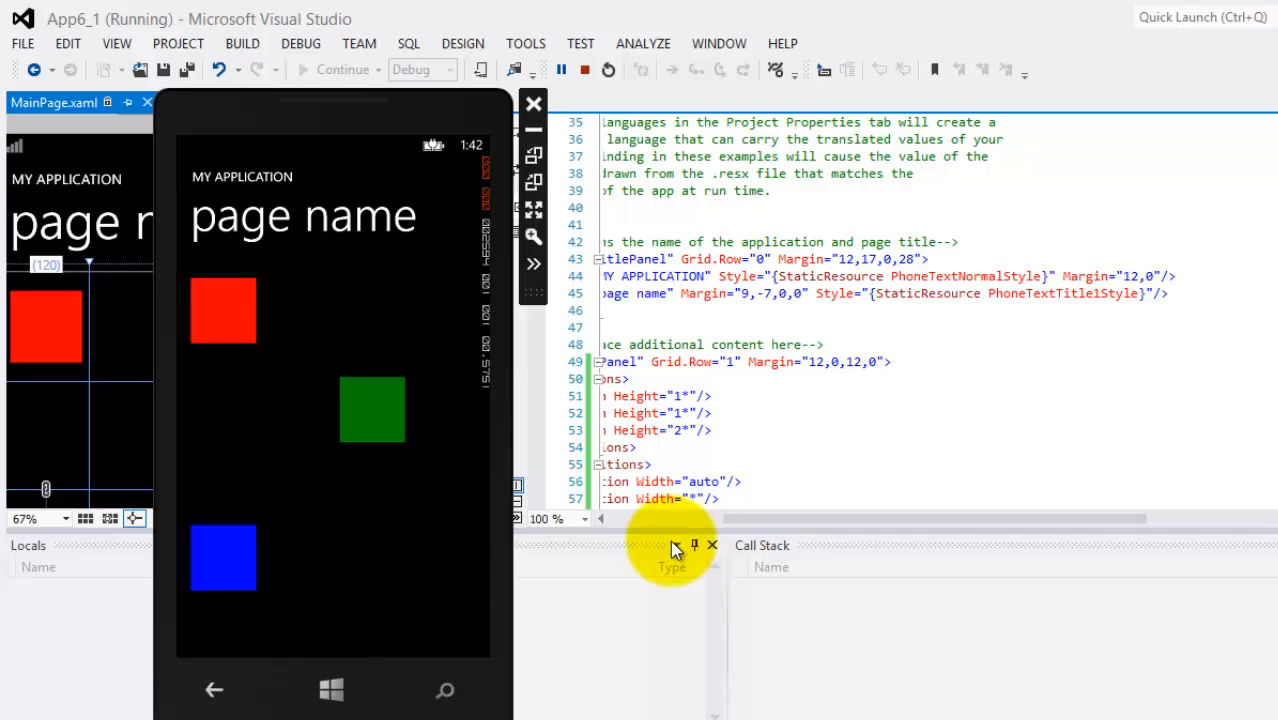
mouse_move(672, 550)
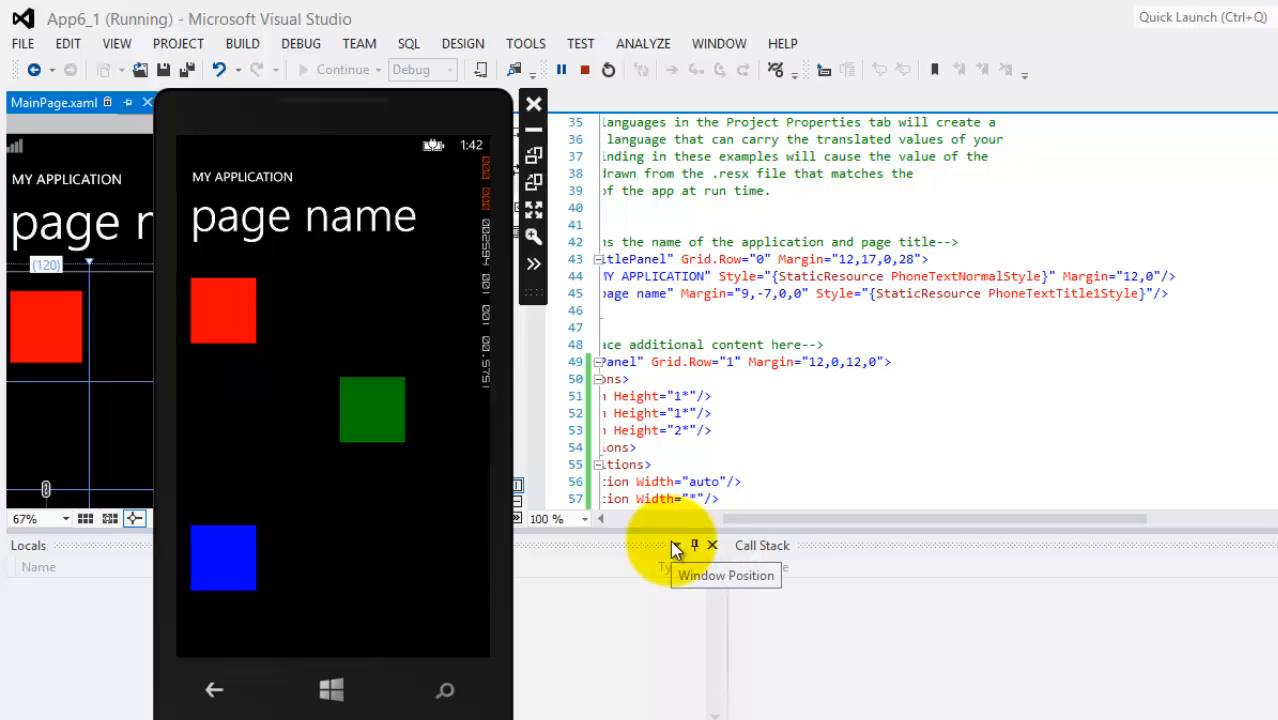